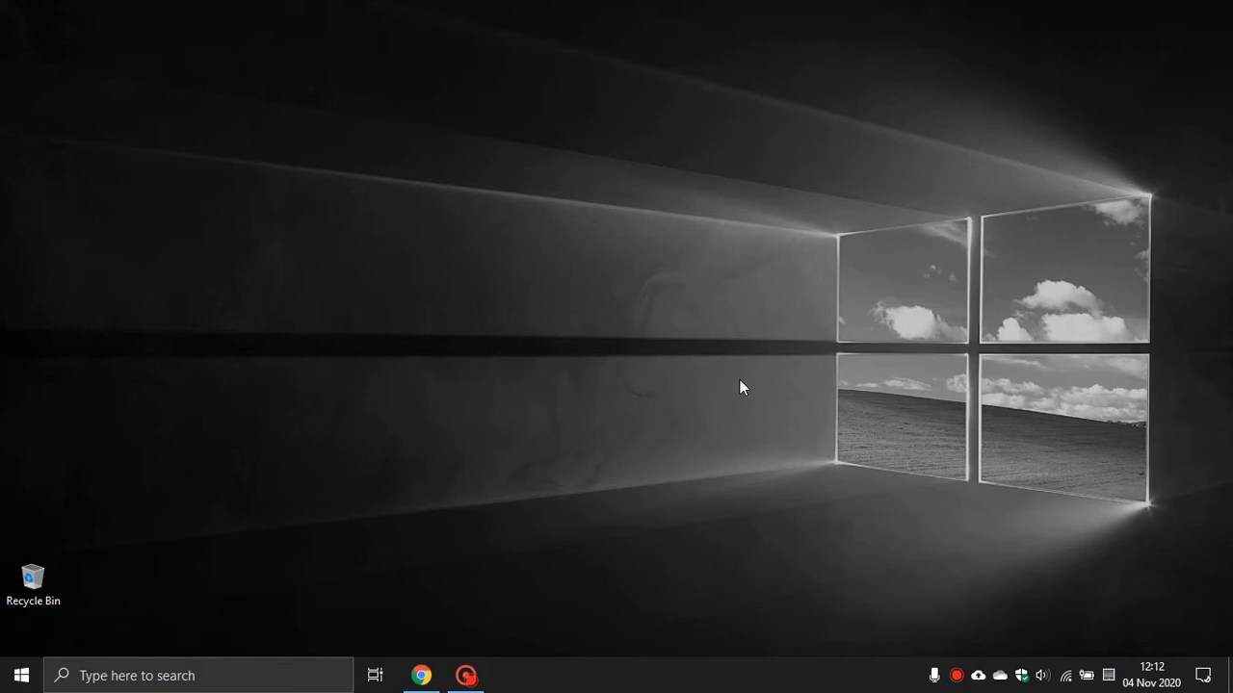
mouse_move(672, 426)
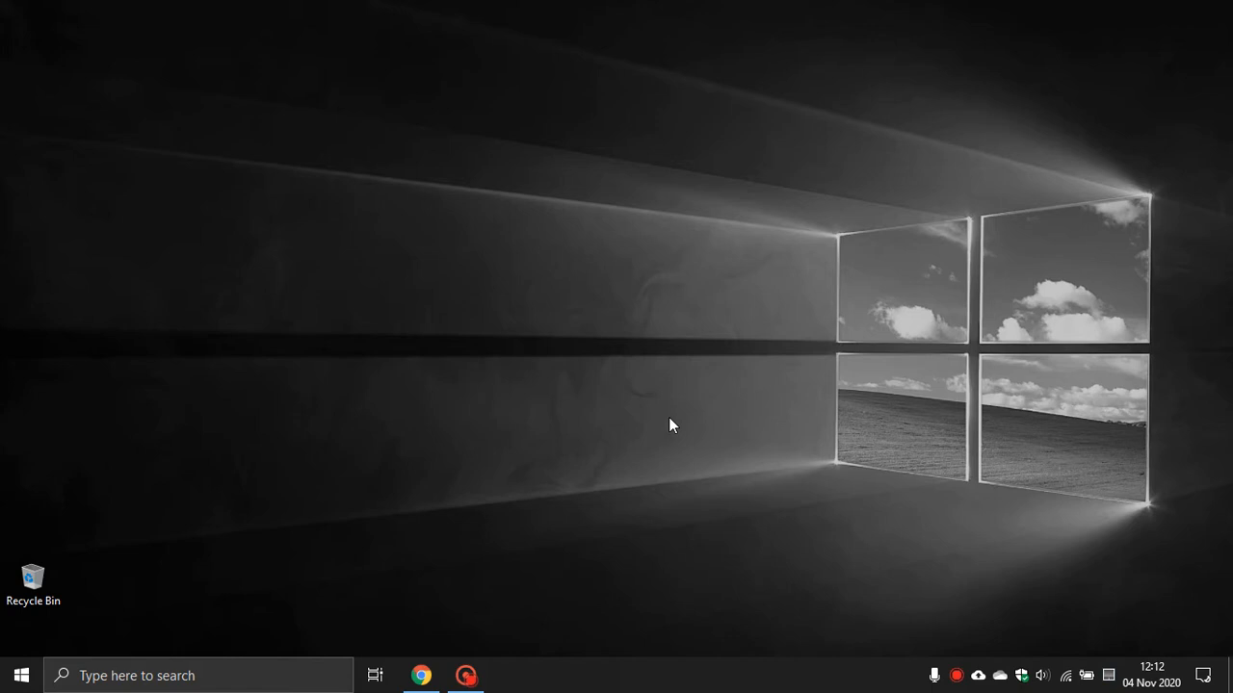
Open File Explorer on This PC and select the OS (C:) drive
click(20, 674)
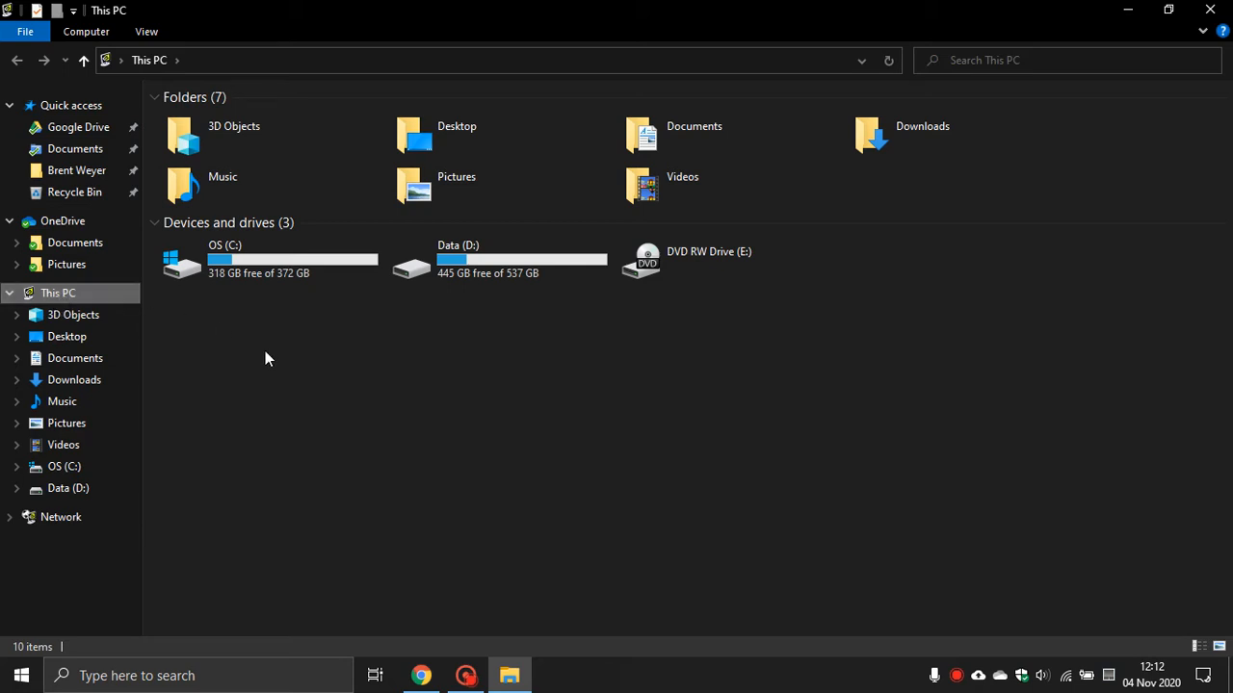
mouse_move(269, 266)
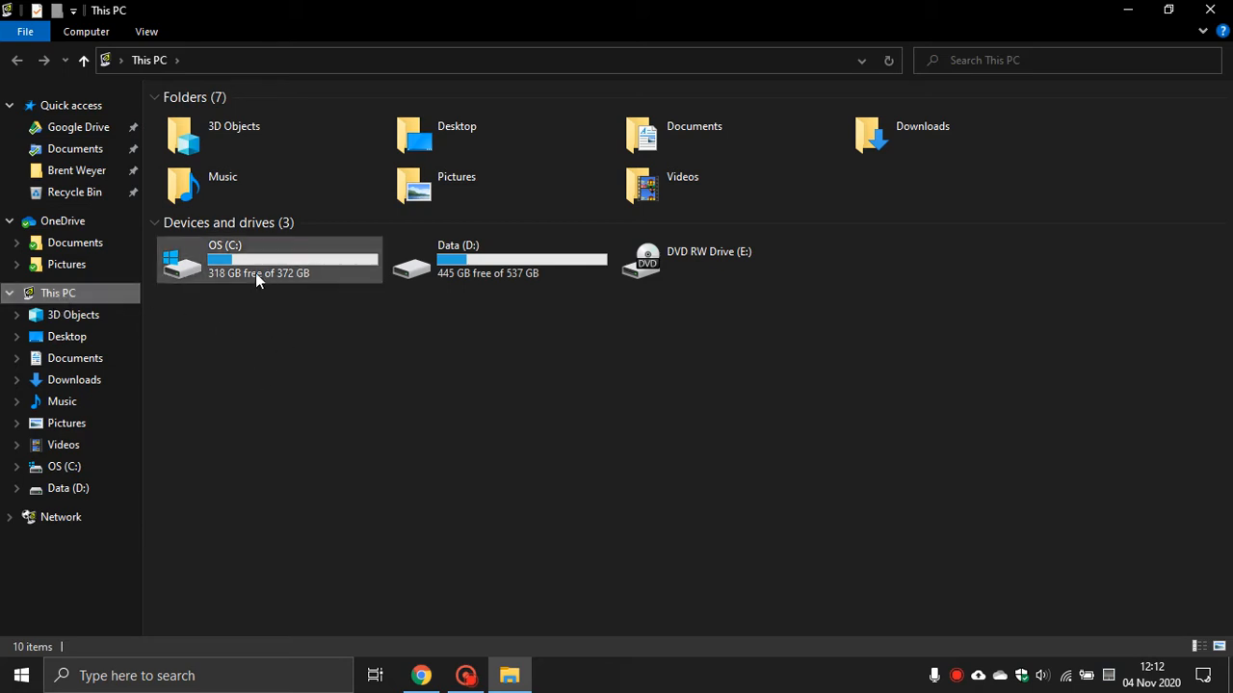
mouse_move(268, 277)
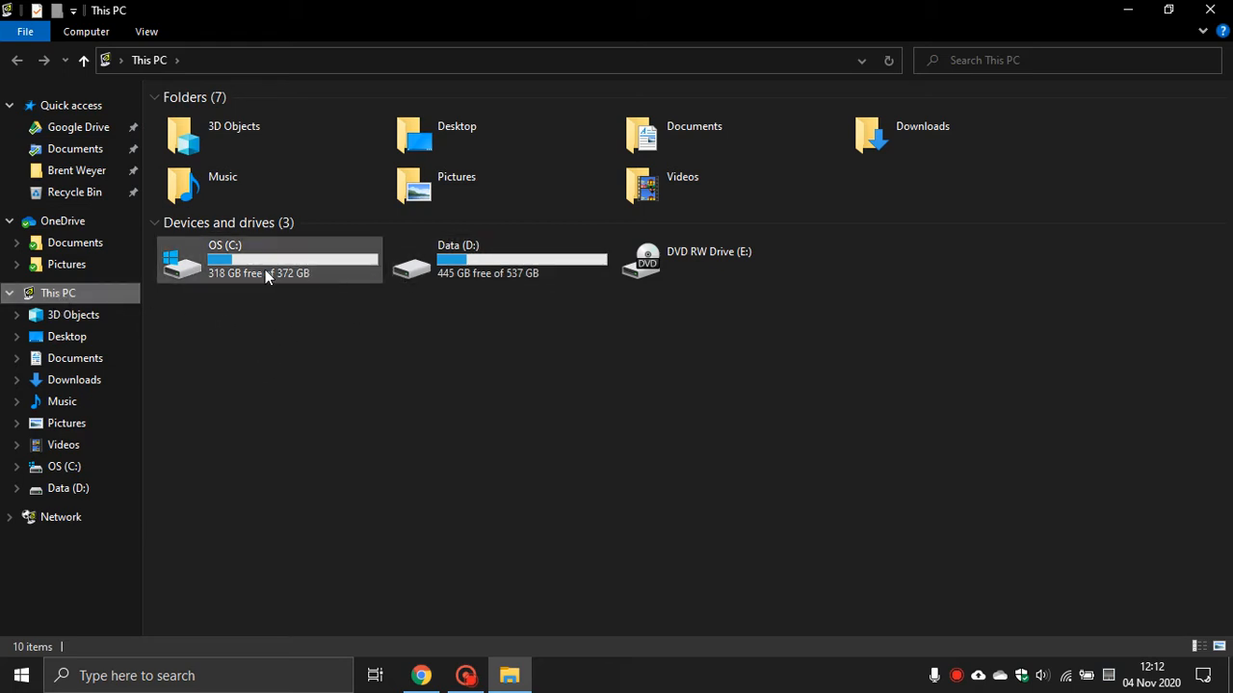
mouse_move(513, 260)
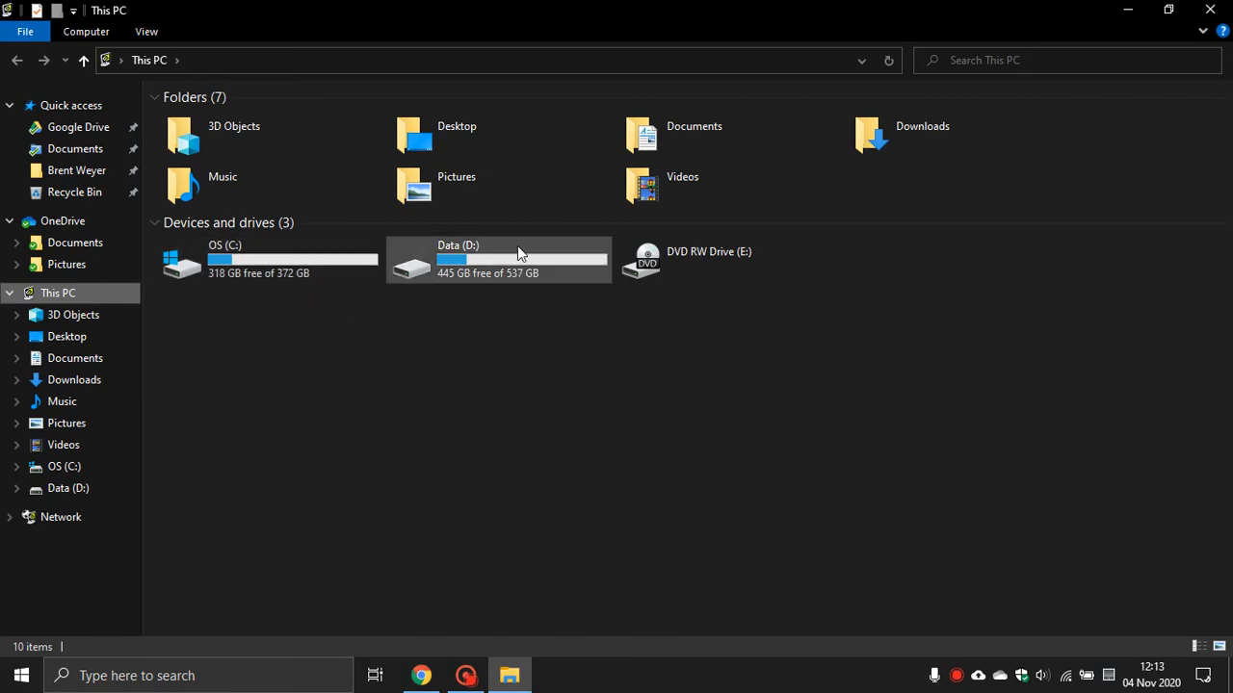
click(269, 260)
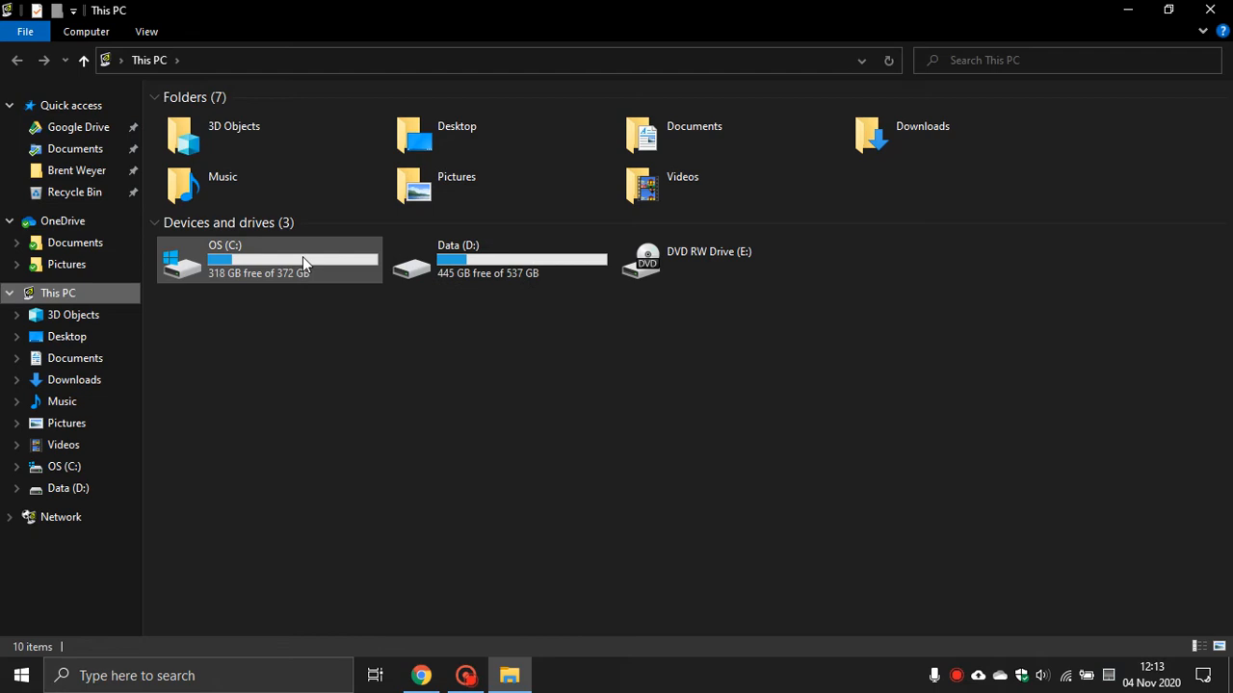
mouse_move(305, 266)
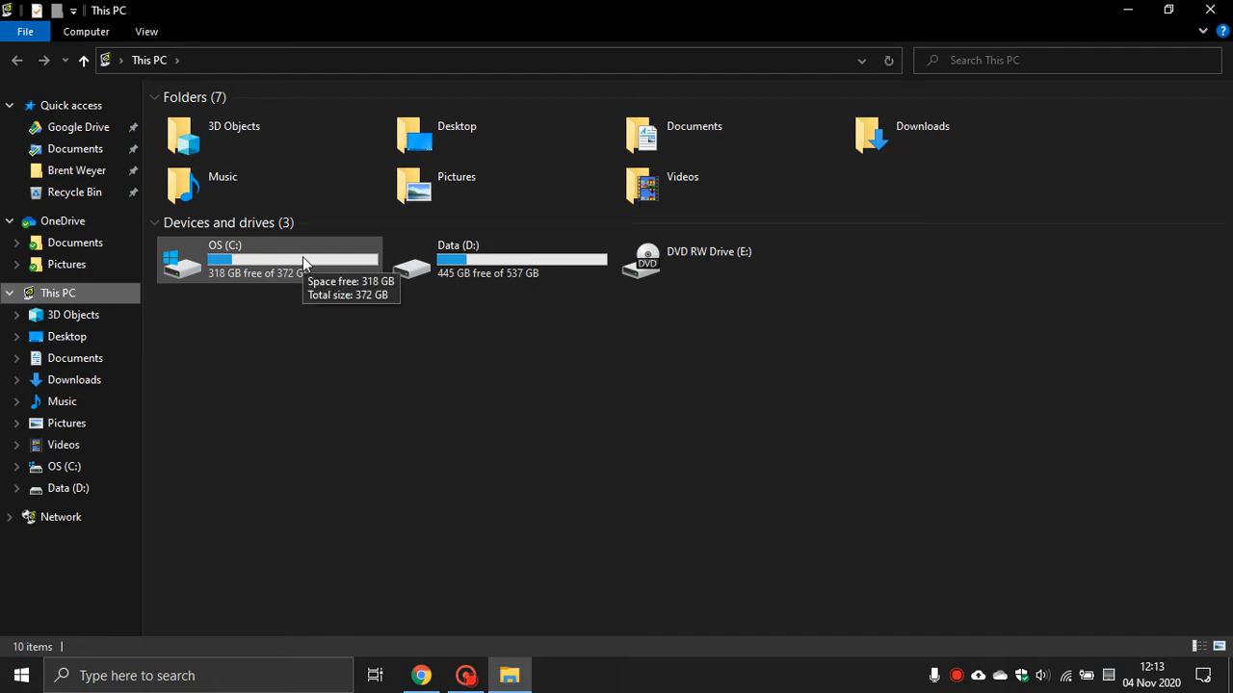
Bring up the Properties window of the OS (C:) drive from its context menu
right_click(270, 260)
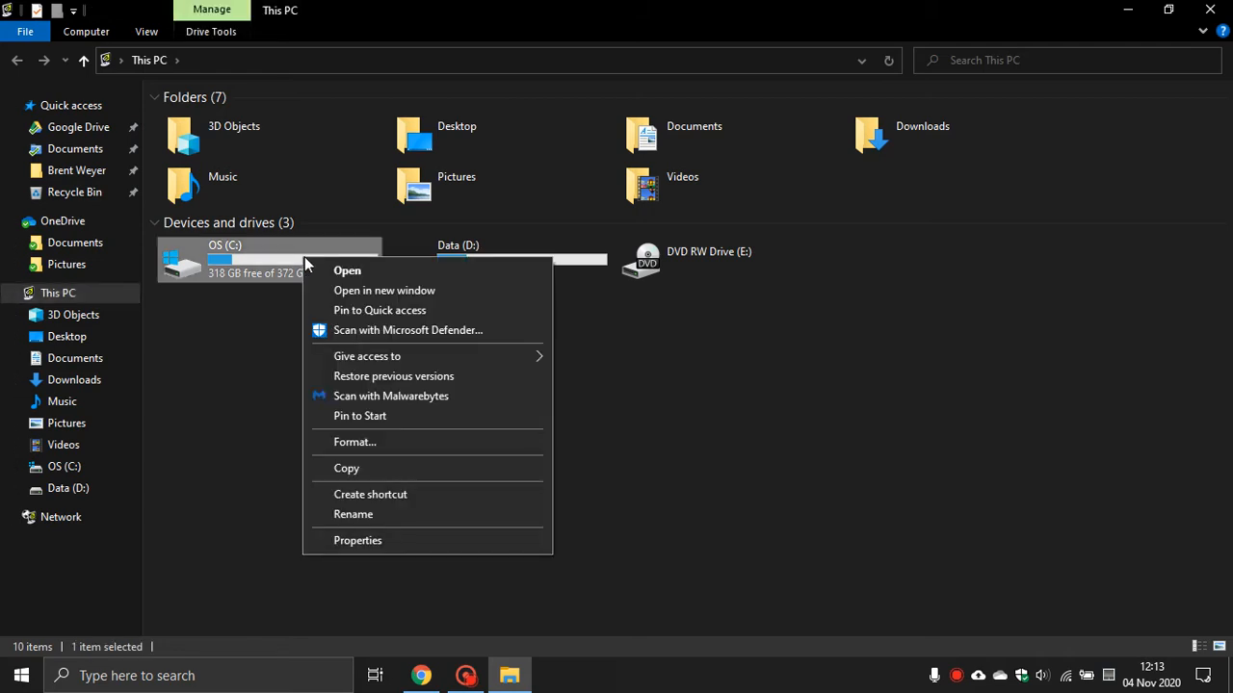
mouse_move(369, 493)
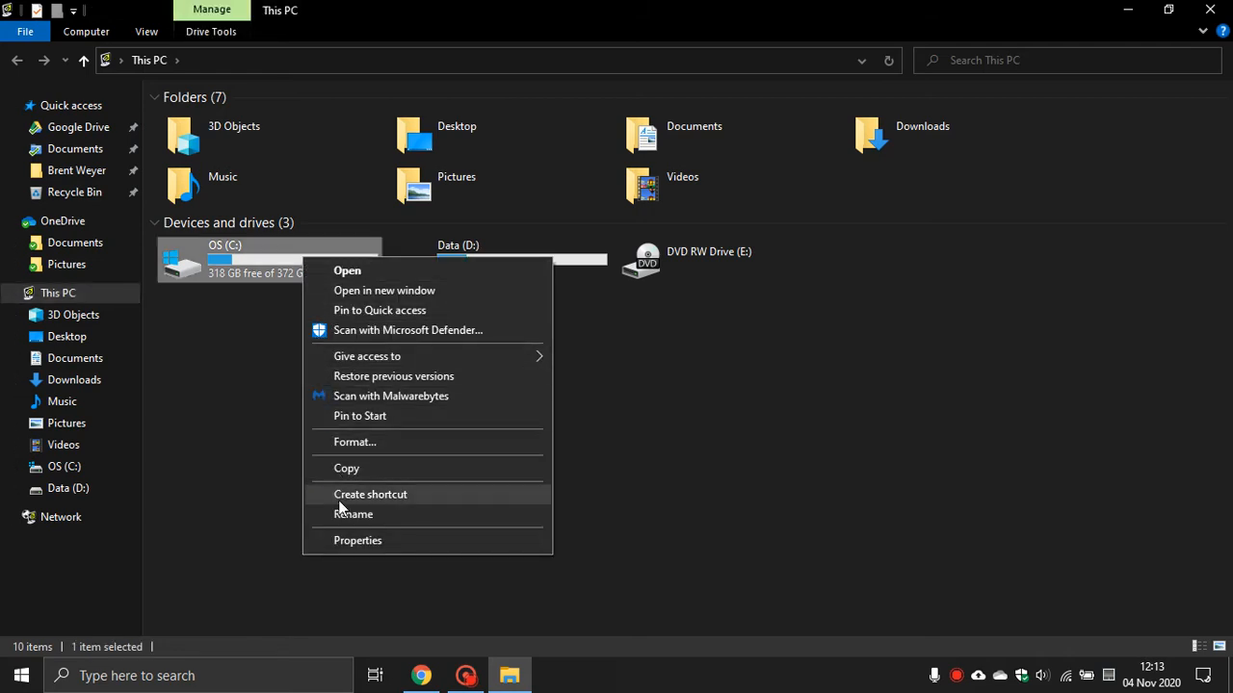
click(358, 539)
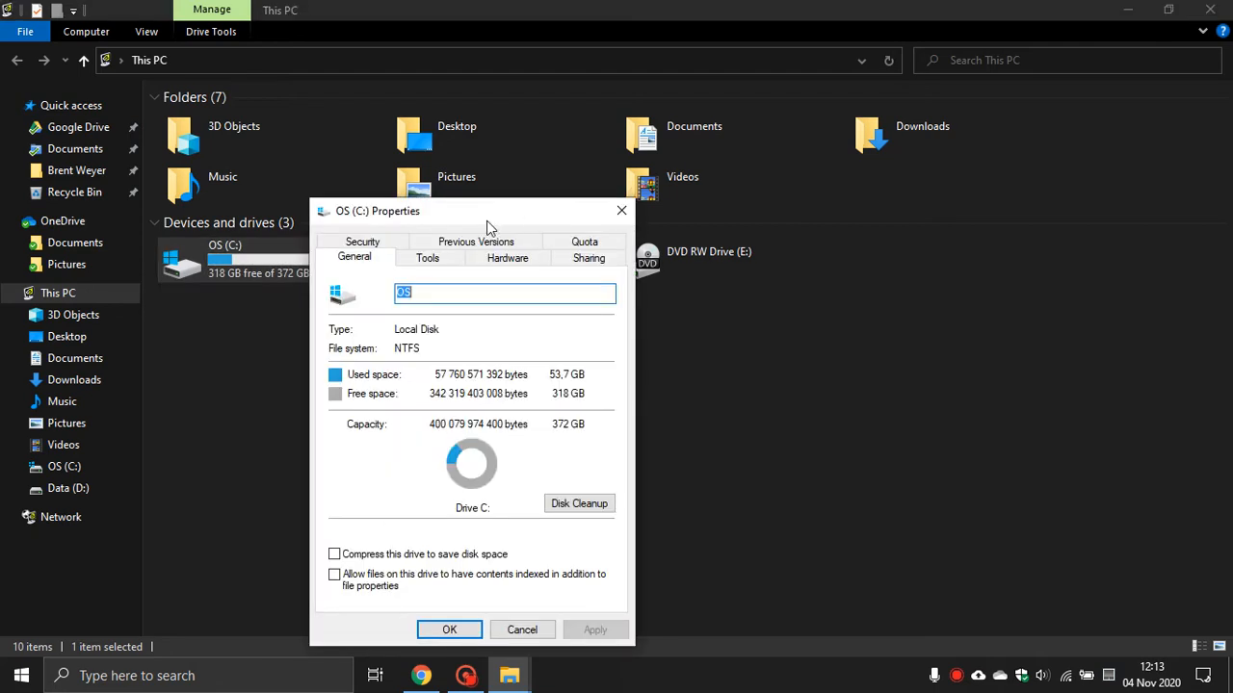
drag(472, 210, 544, 100)
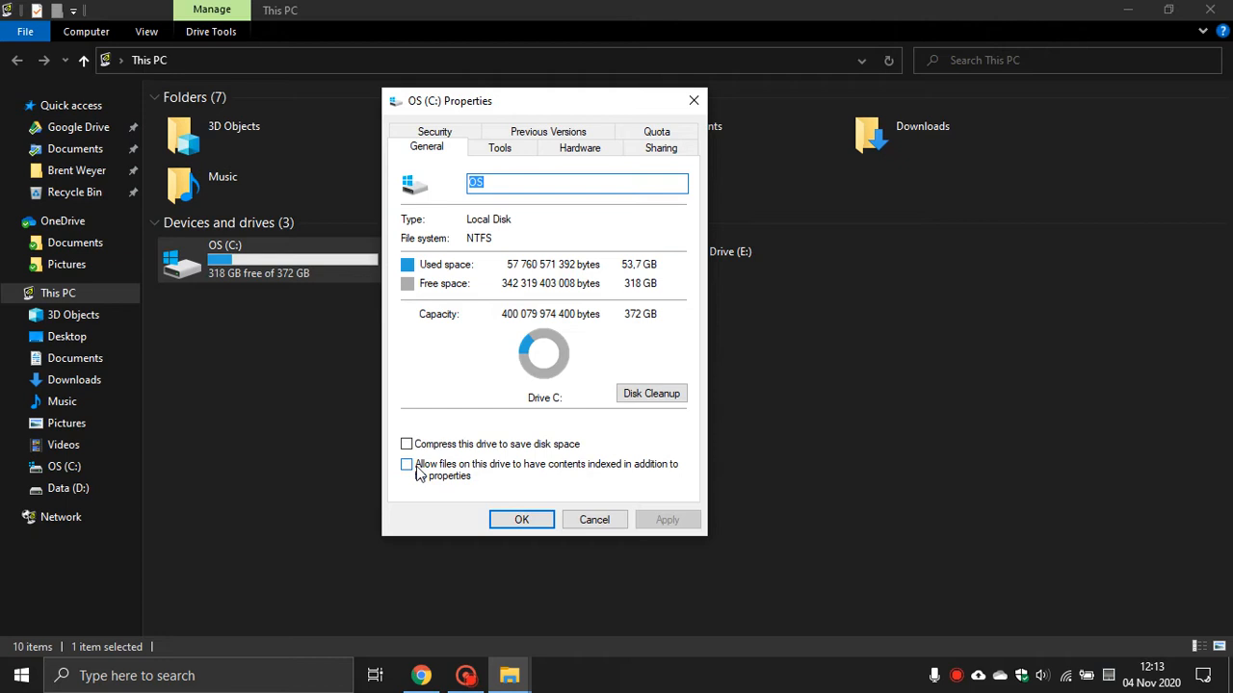
mouse_move(420, 477)
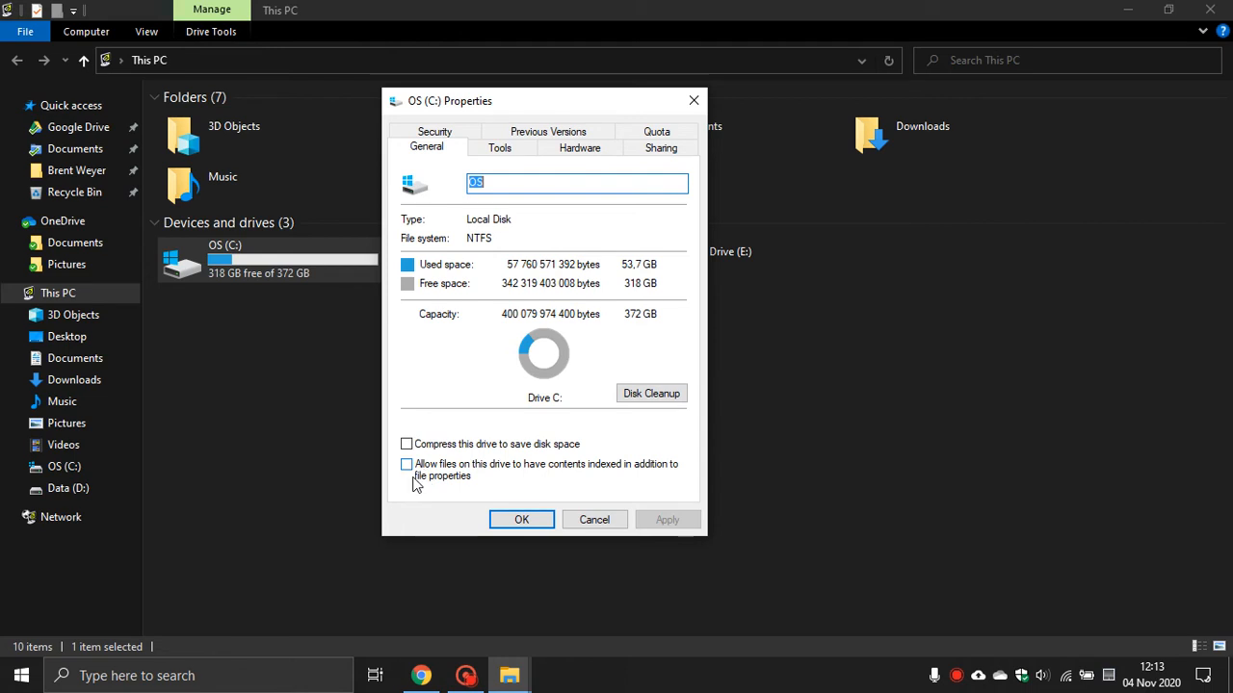
mouse_move(432, 477)
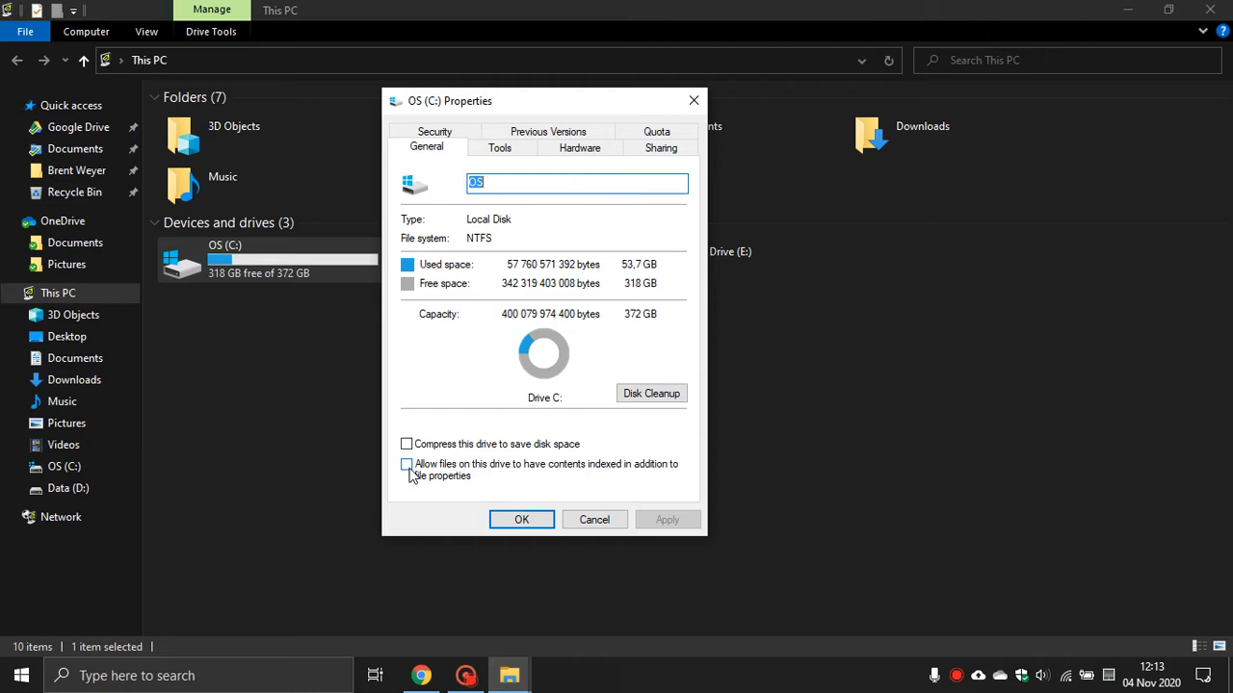
mouse_move(486, 465)
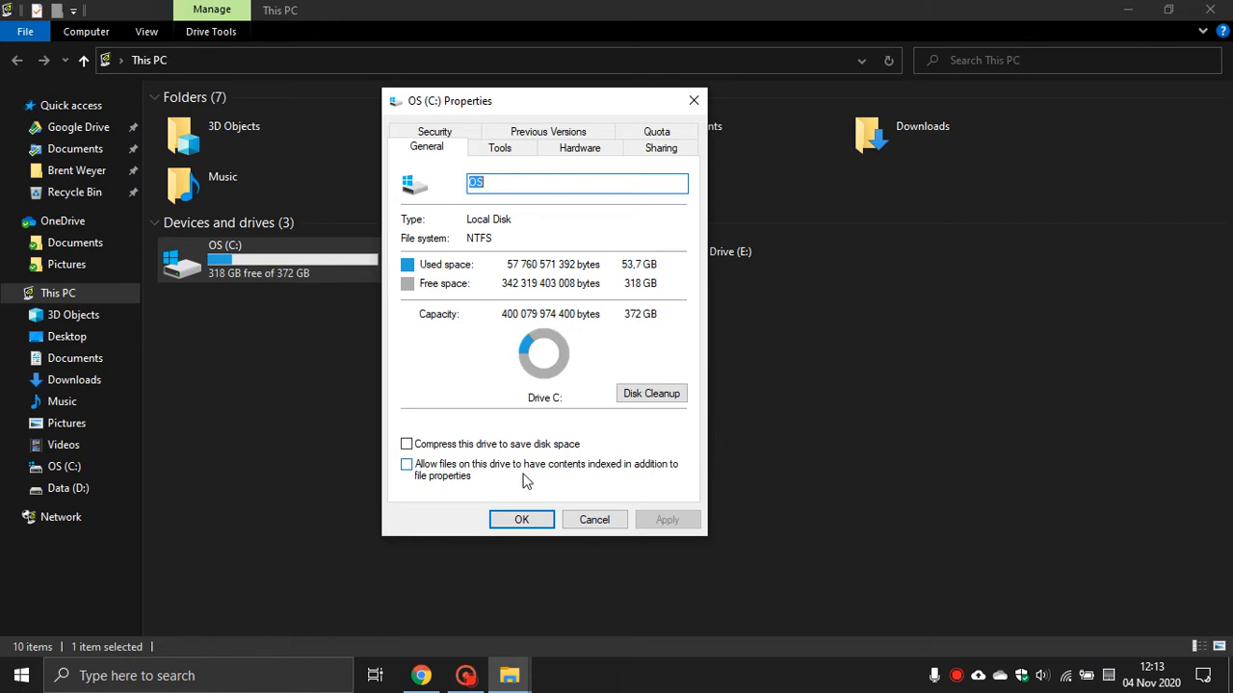
mouse_move(543, 478)
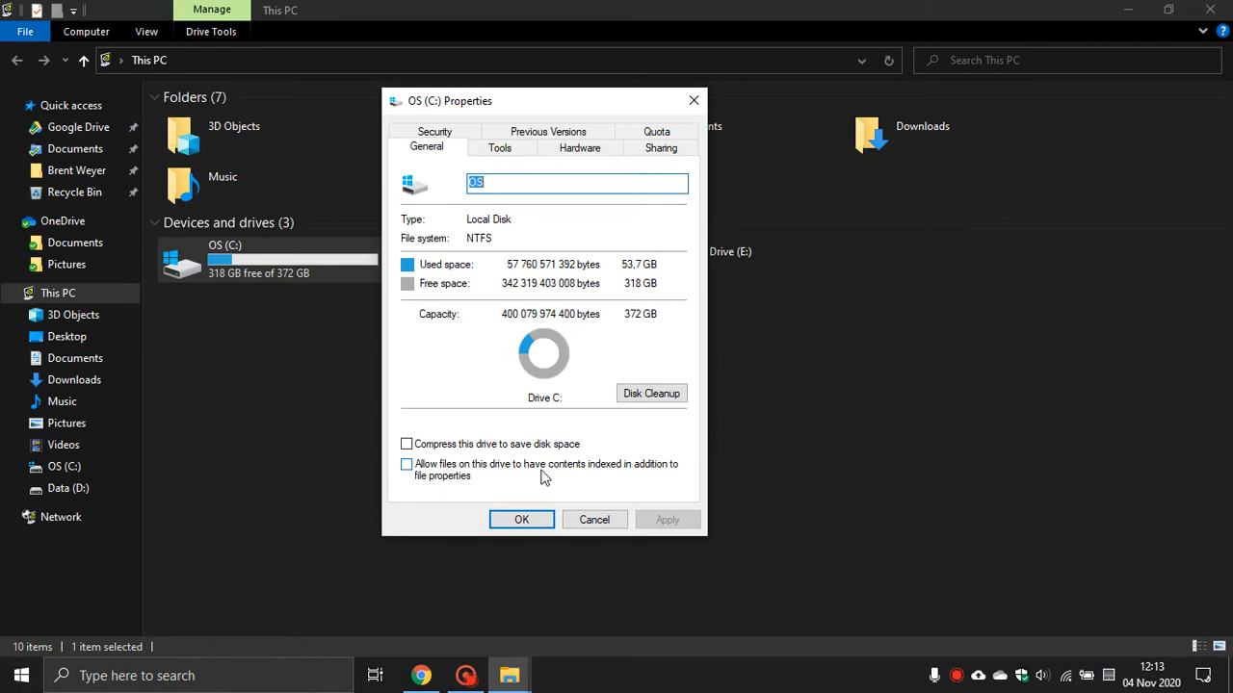
mouse_move(508, 464)
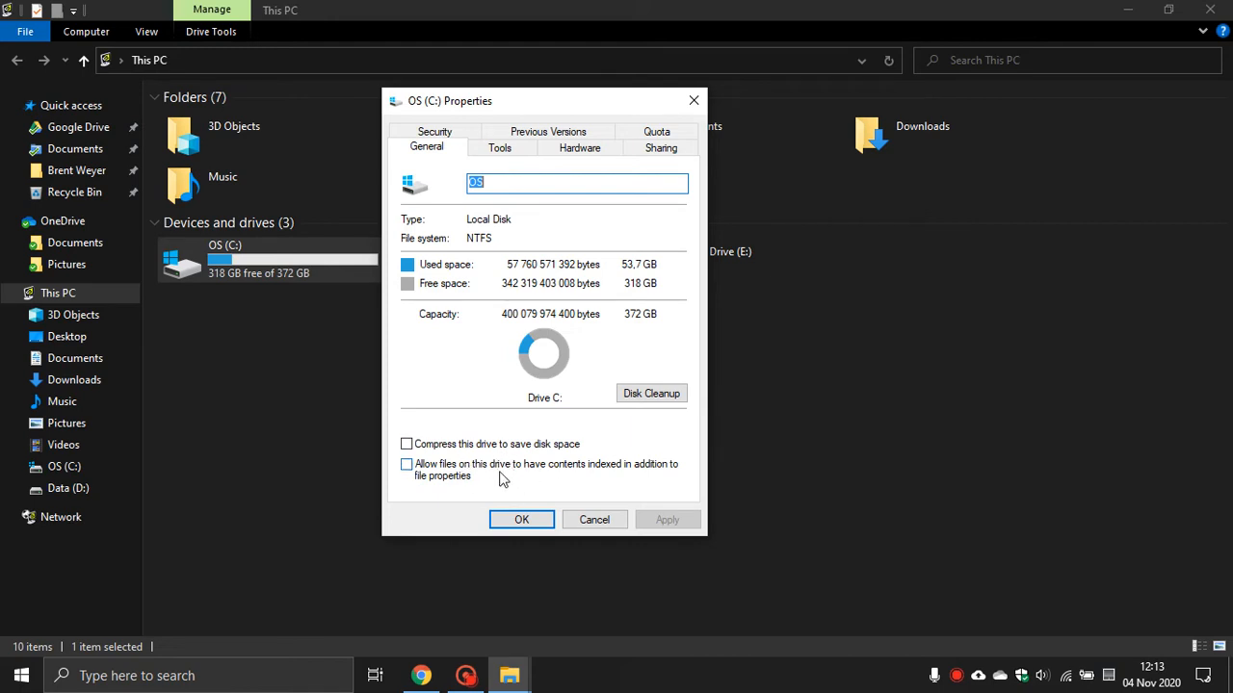
mouse_move(613, 477)
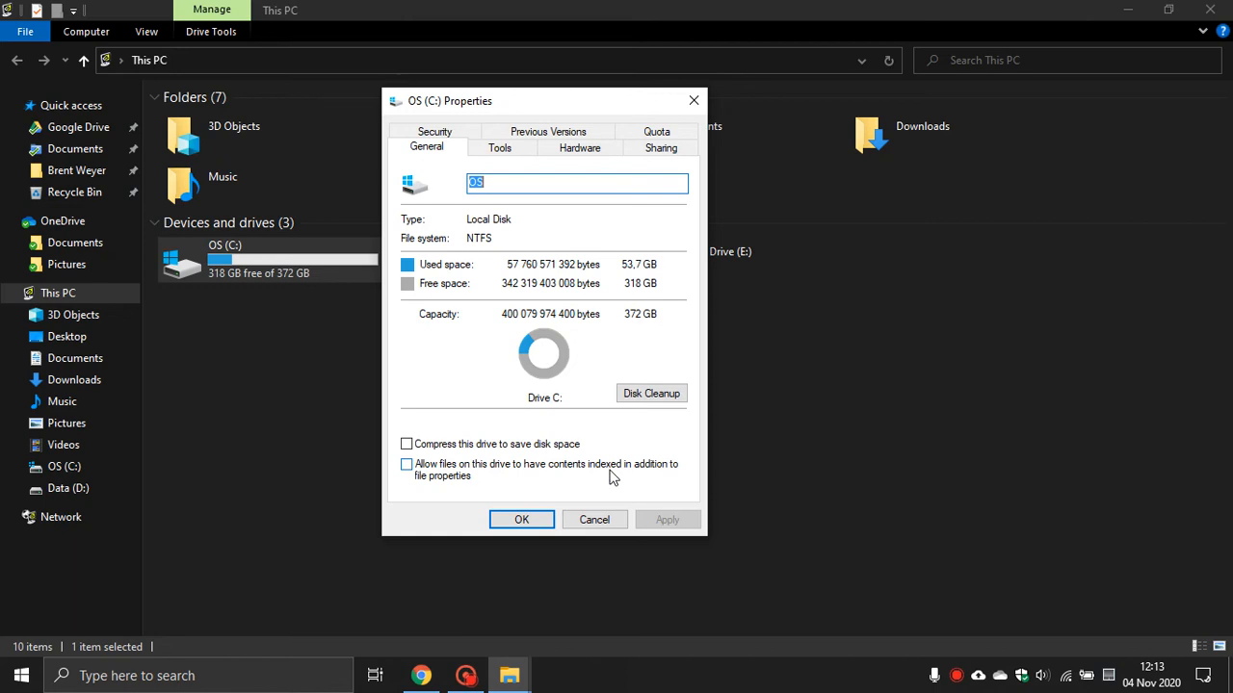
mouse_move(540, 491)
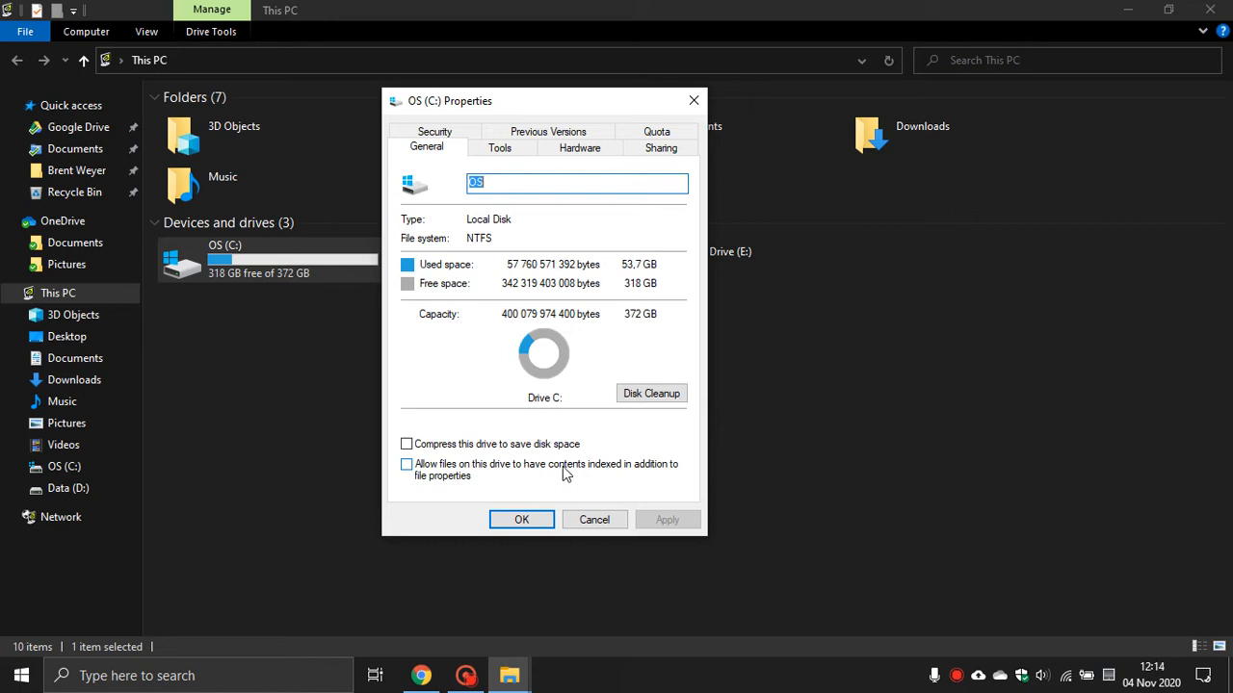
mouse_move(417, 473)
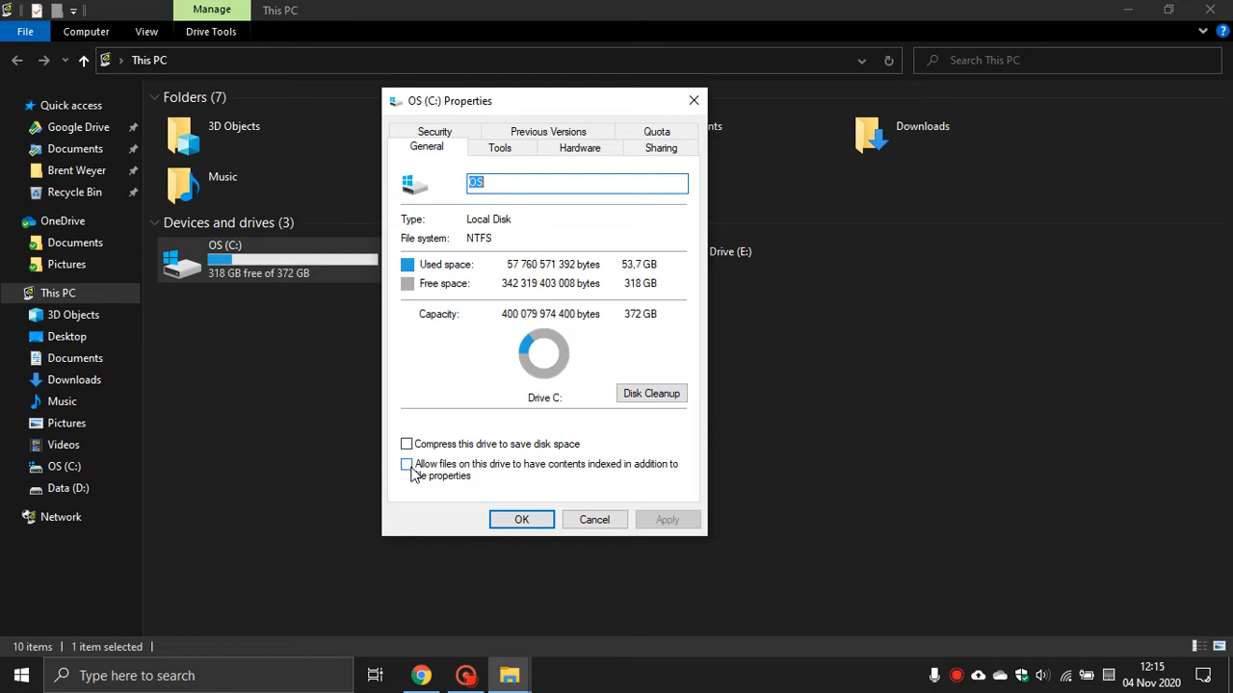
mouse_move(451, 491)
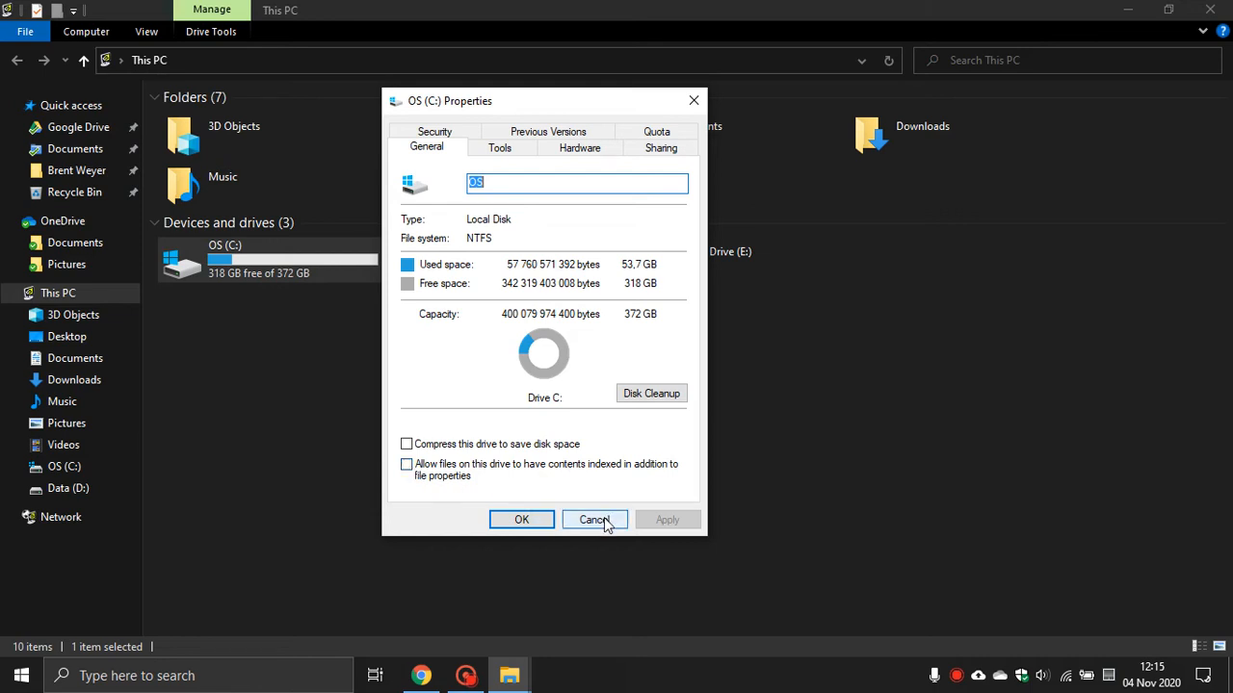
Cancel the C: properties, check and cancel the Data (D:) properties, and close File Explorer
click(594, 520)
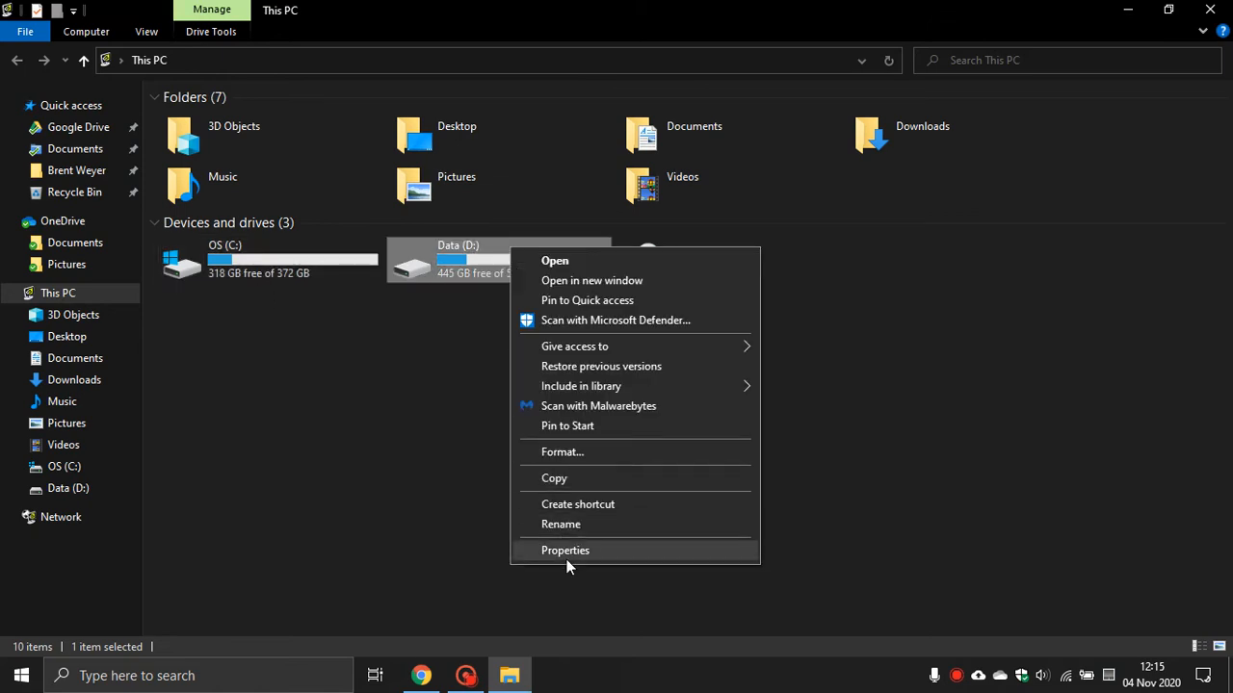
click(566, 551)
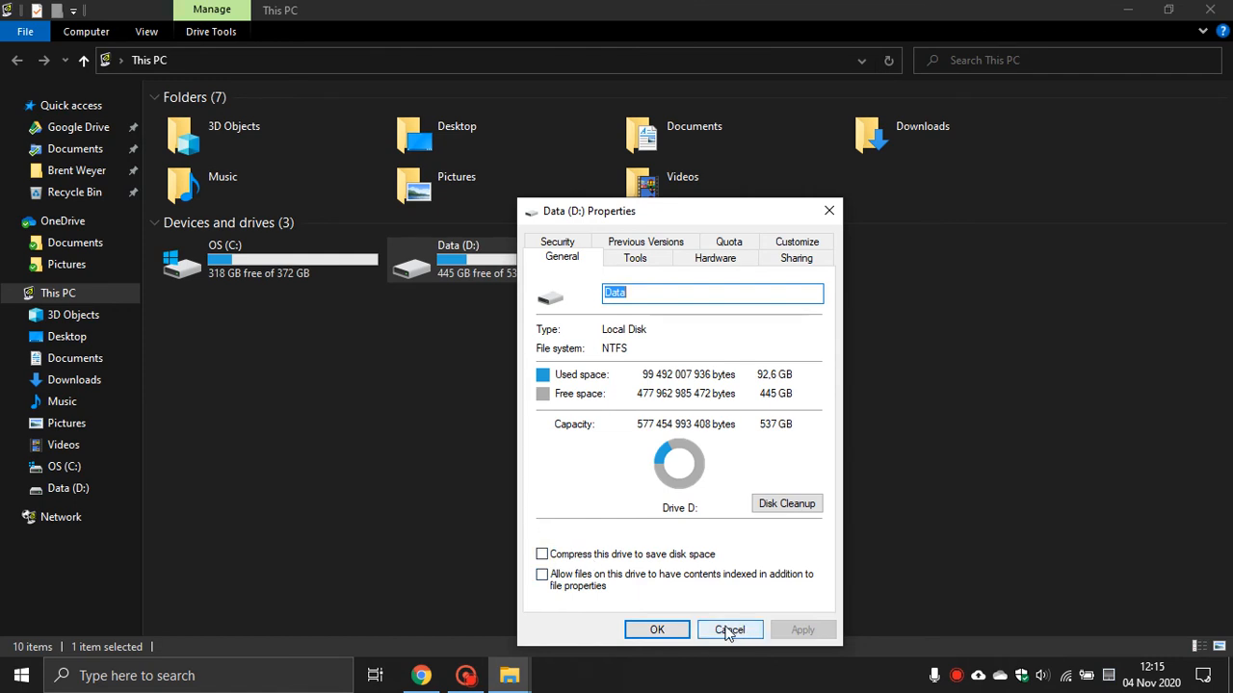
click(729, 628)
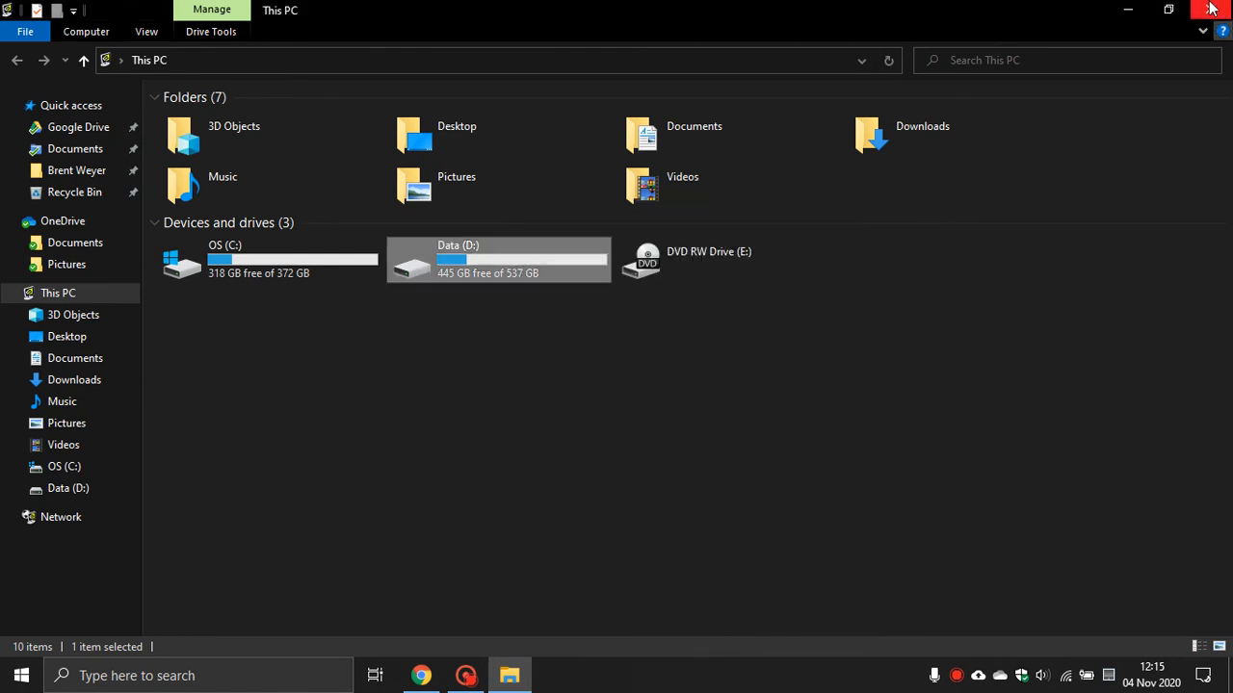
click(1212, 10)
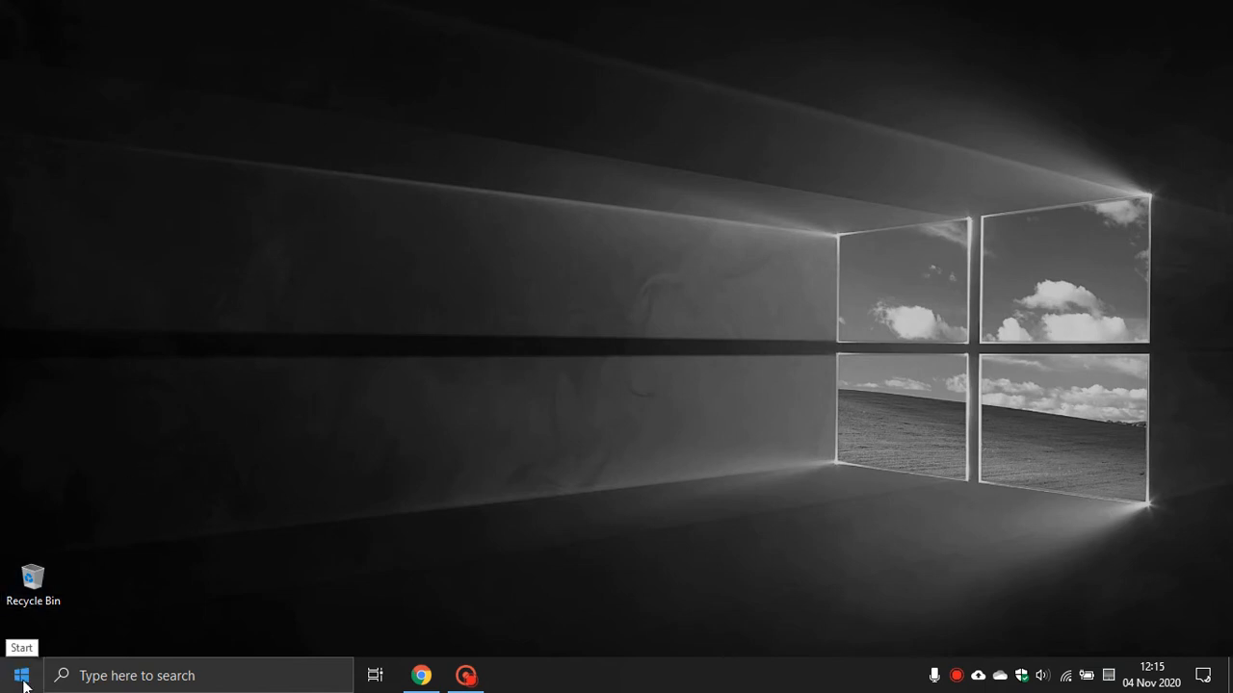
Open Settings from the Start menu and go to Search's Permissions & History page
click(22, 675)
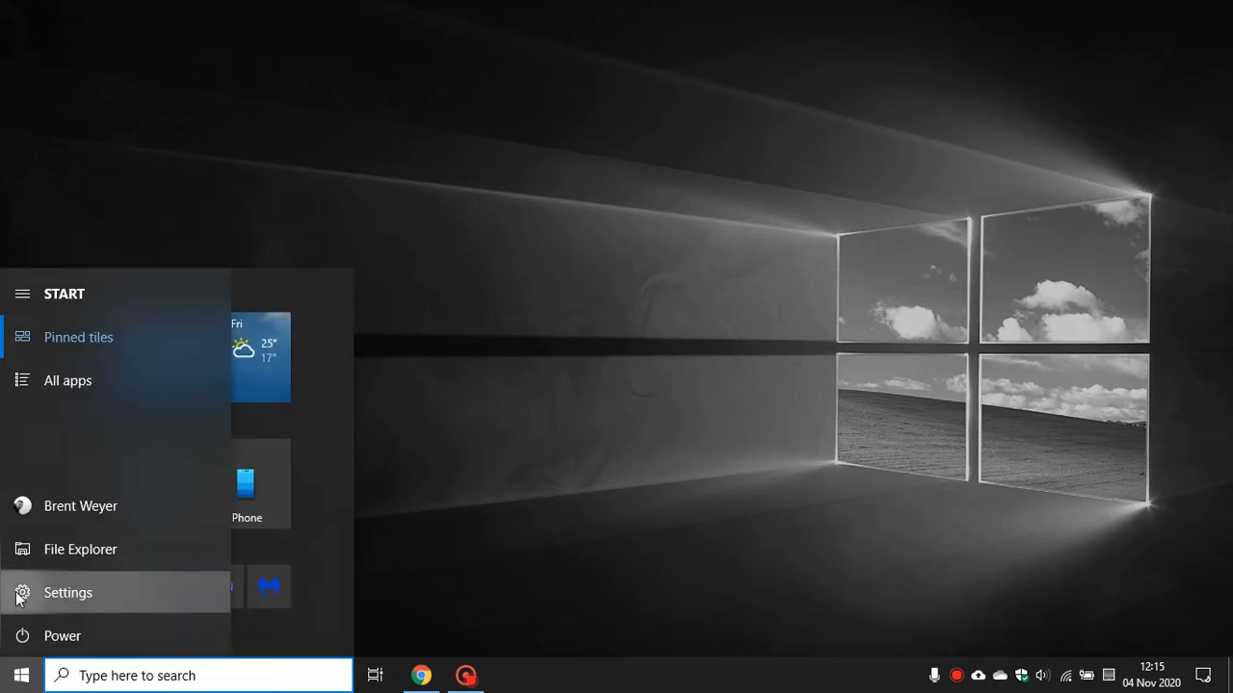
click(70, 593)
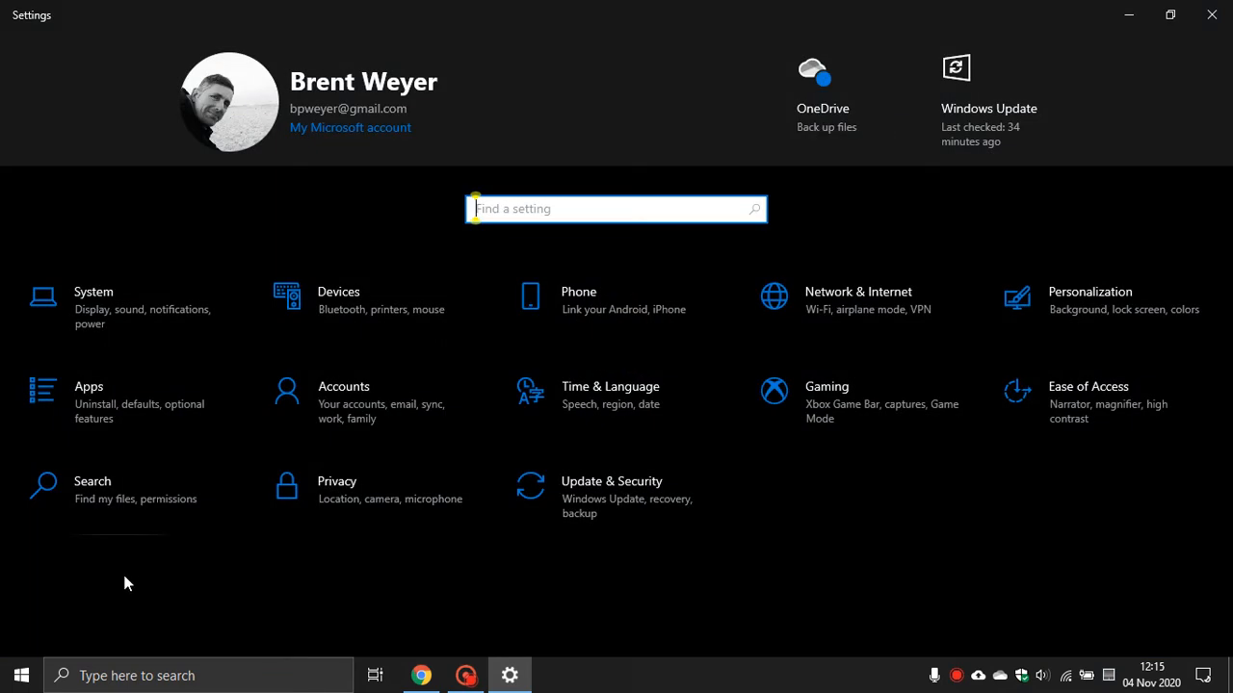
mouse_move(150, 493)
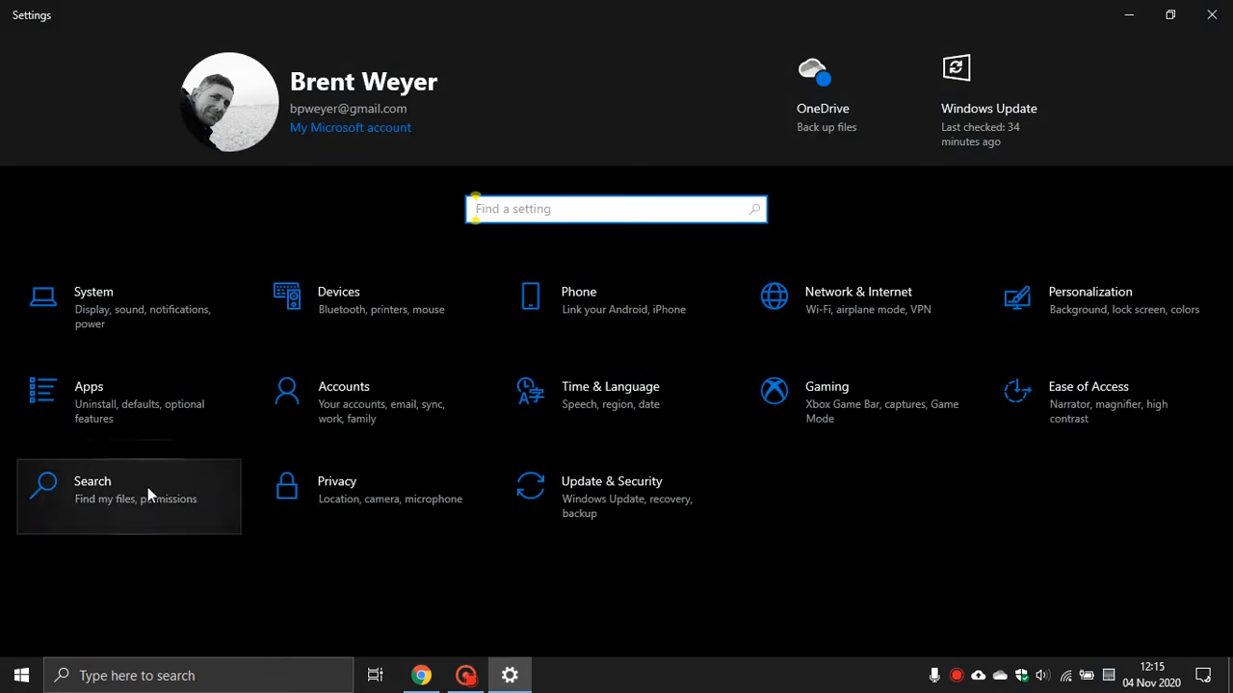
click(93, 481)
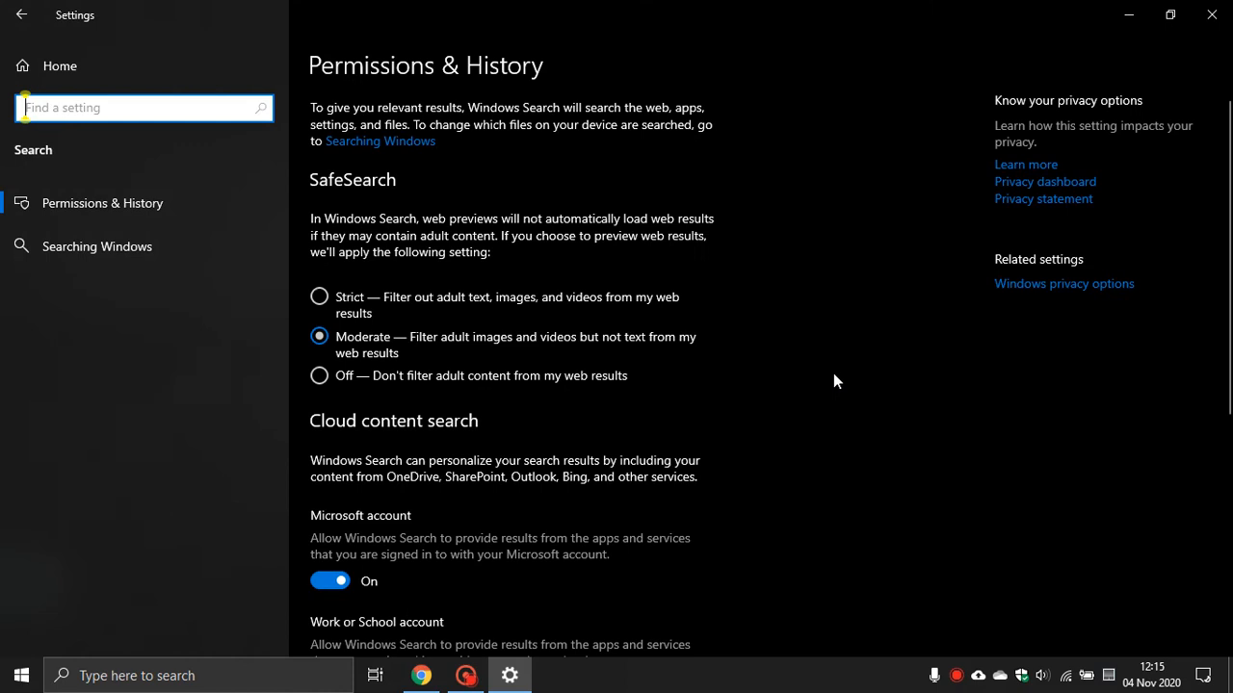
scroll(down, 3)
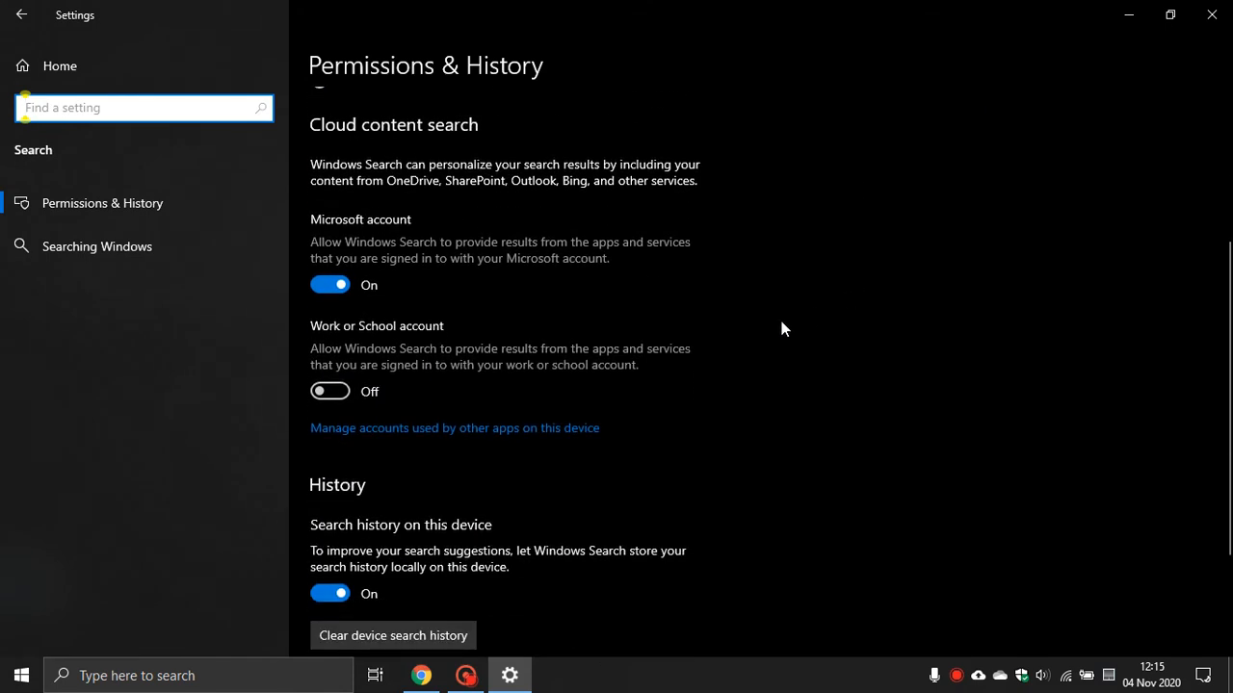
mouse_move(435, 339)
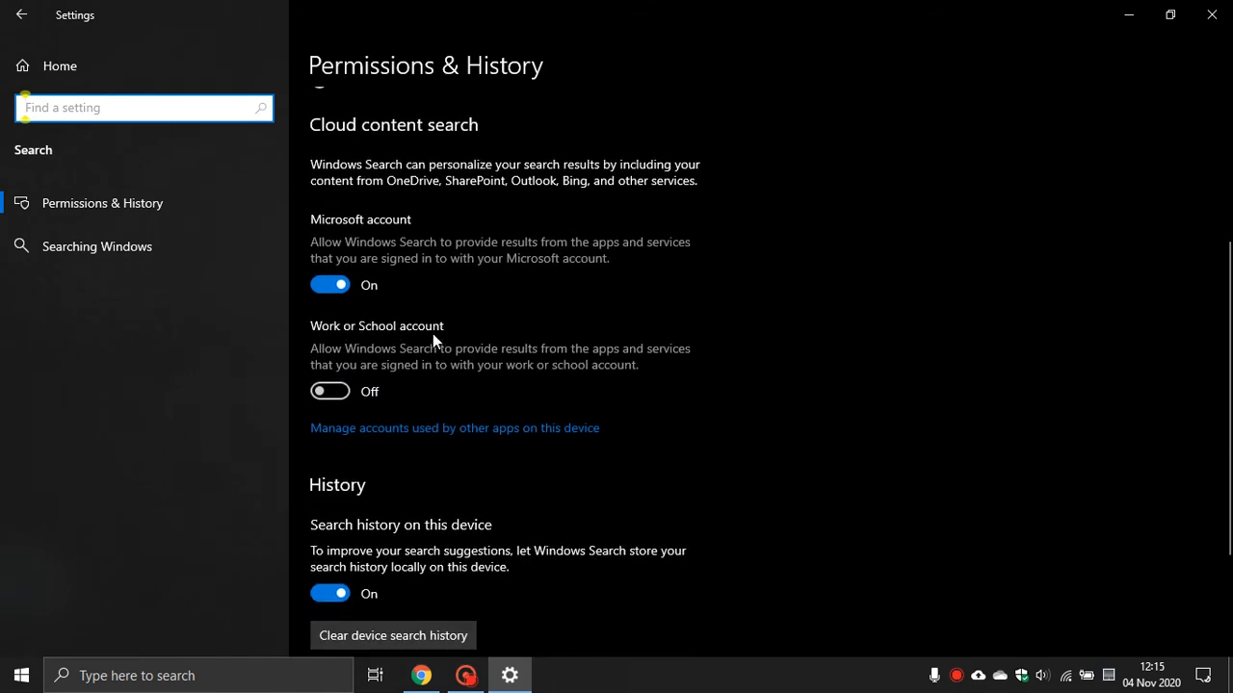
mouse_move(724, 368)
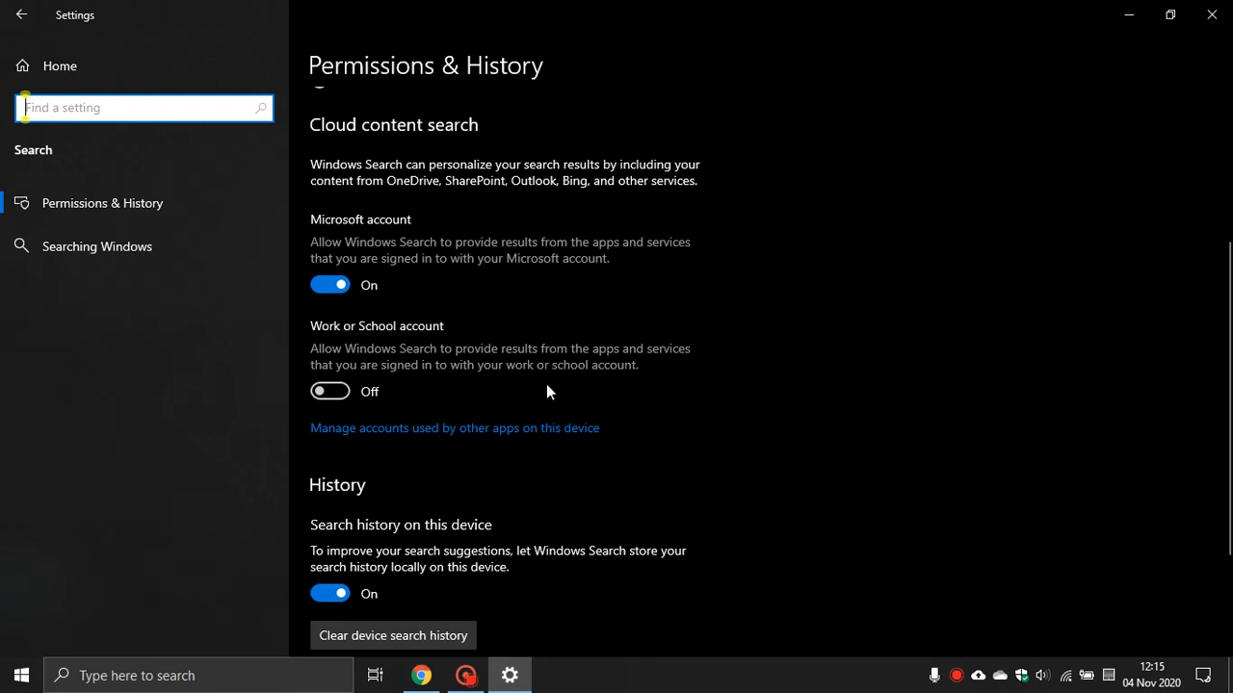
mouse_move(541, 393)
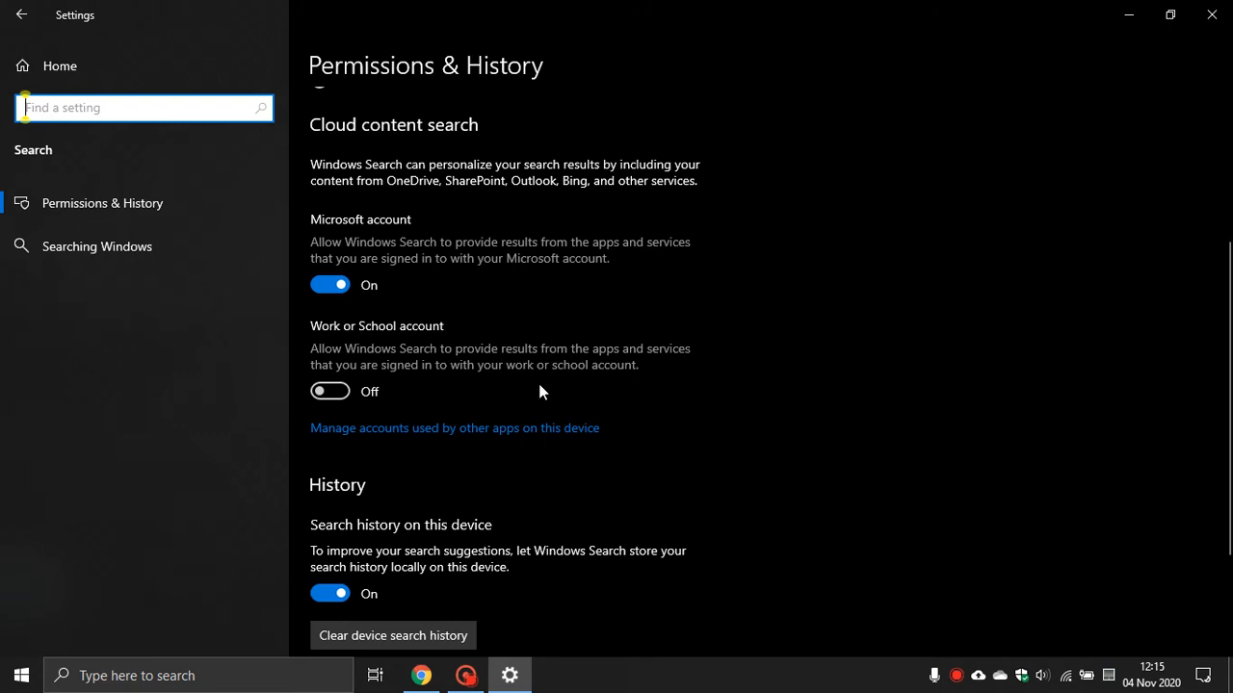
mouse_move(420, 403)
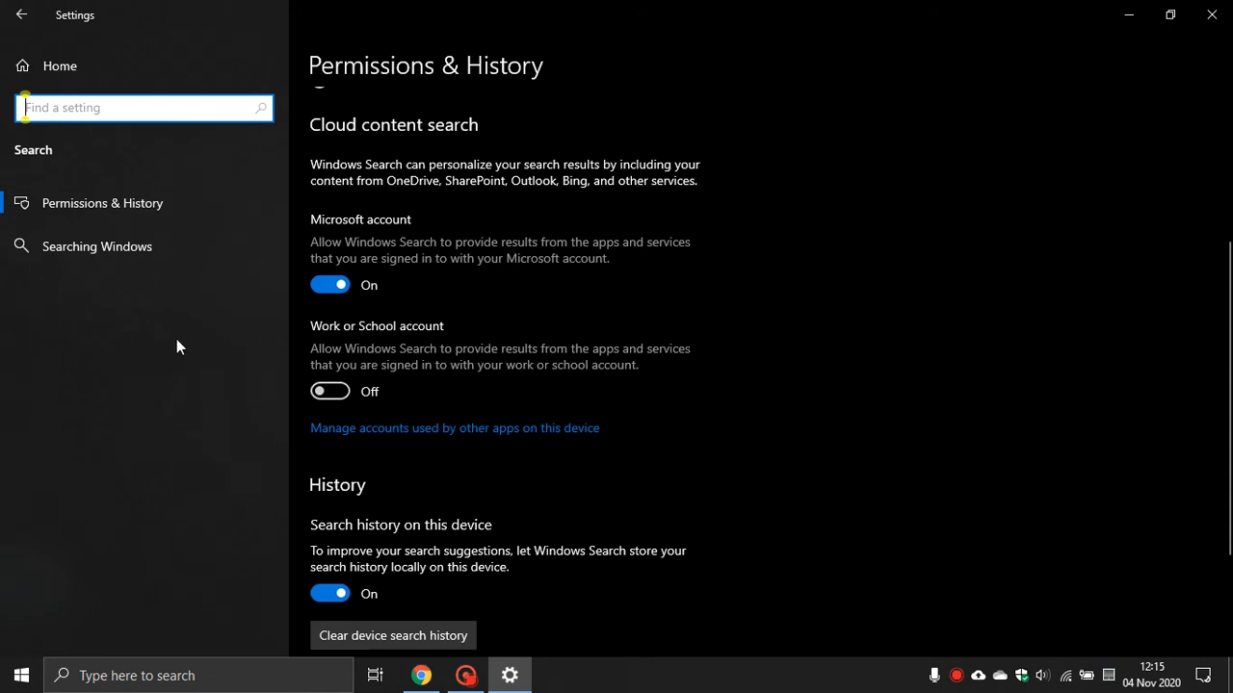
mouse_move(96, 246)
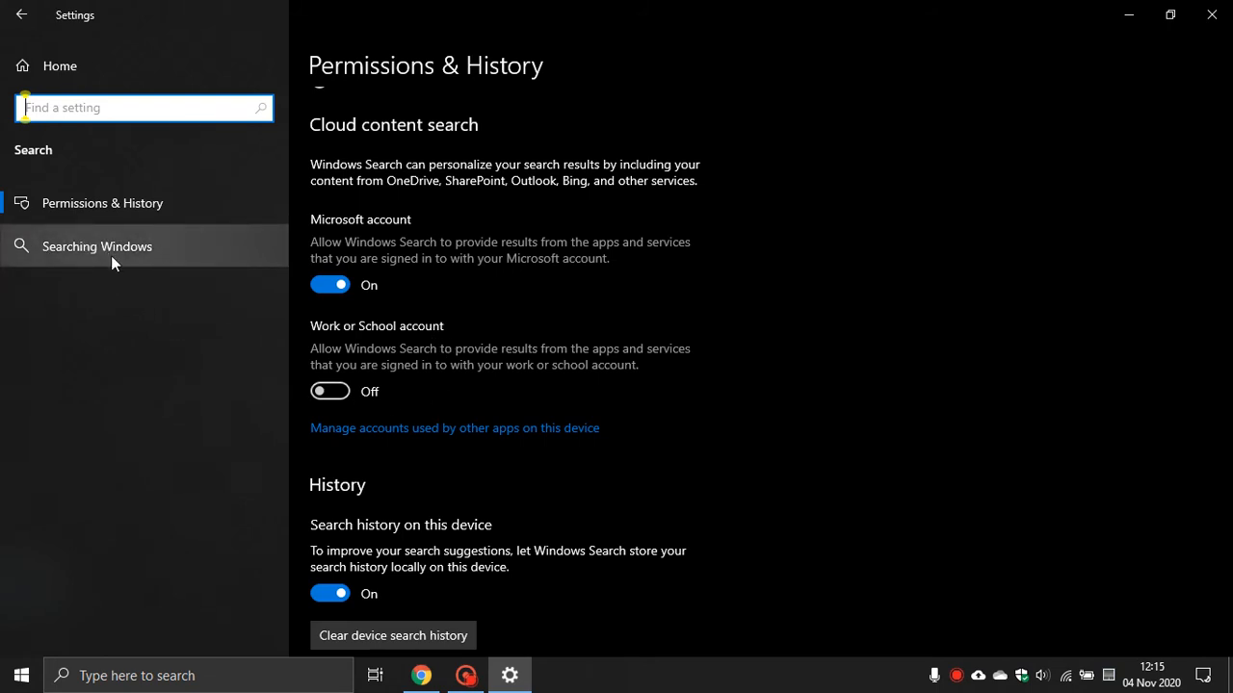
Go to the Searching Windows page and set Find My Files to Classic
click(96, 247)
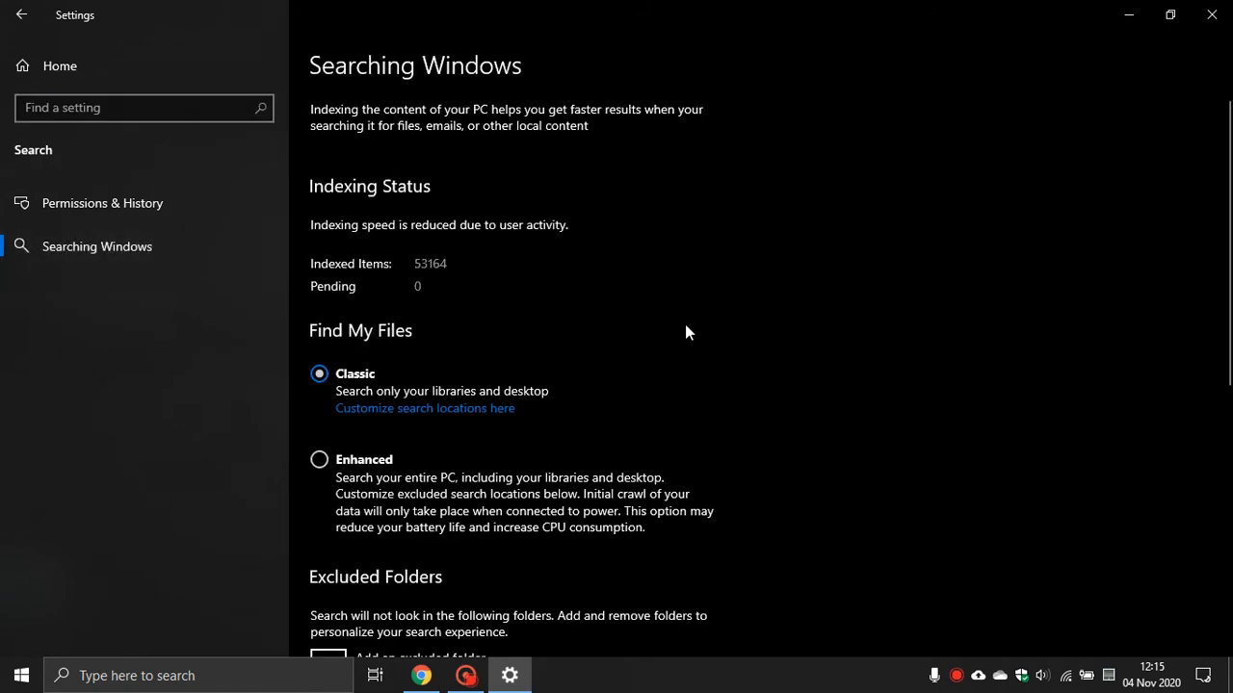
scroll(down, 3)
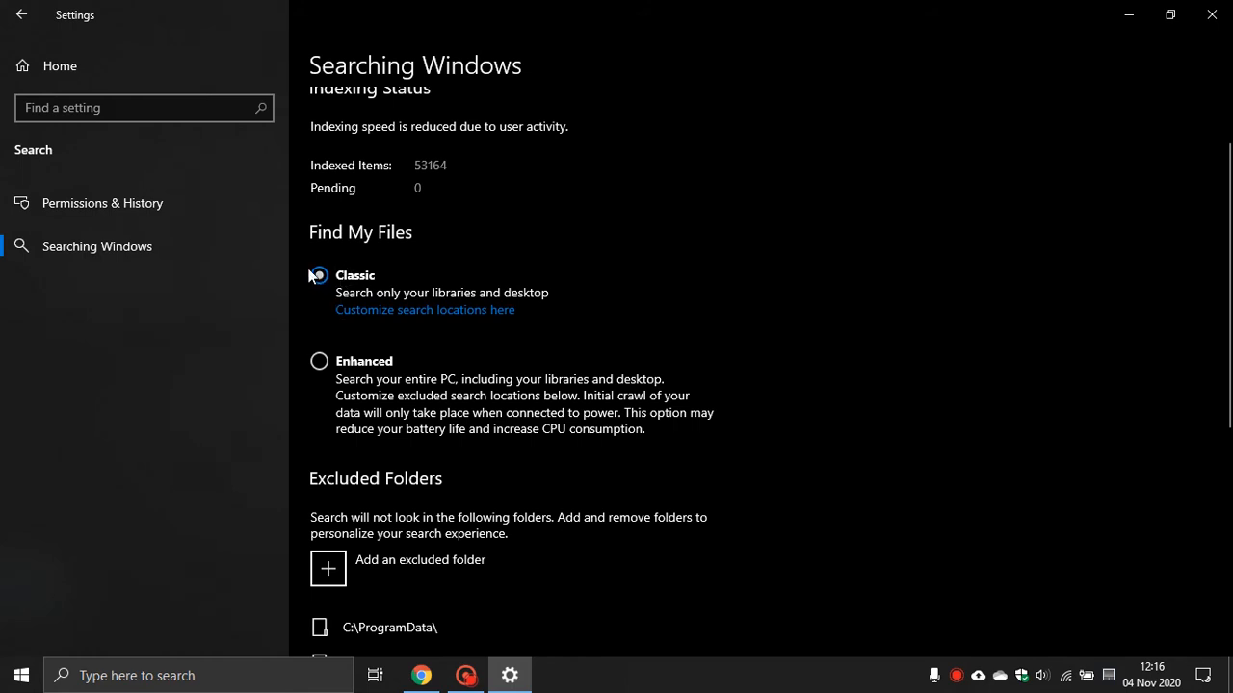
click(318, 276)
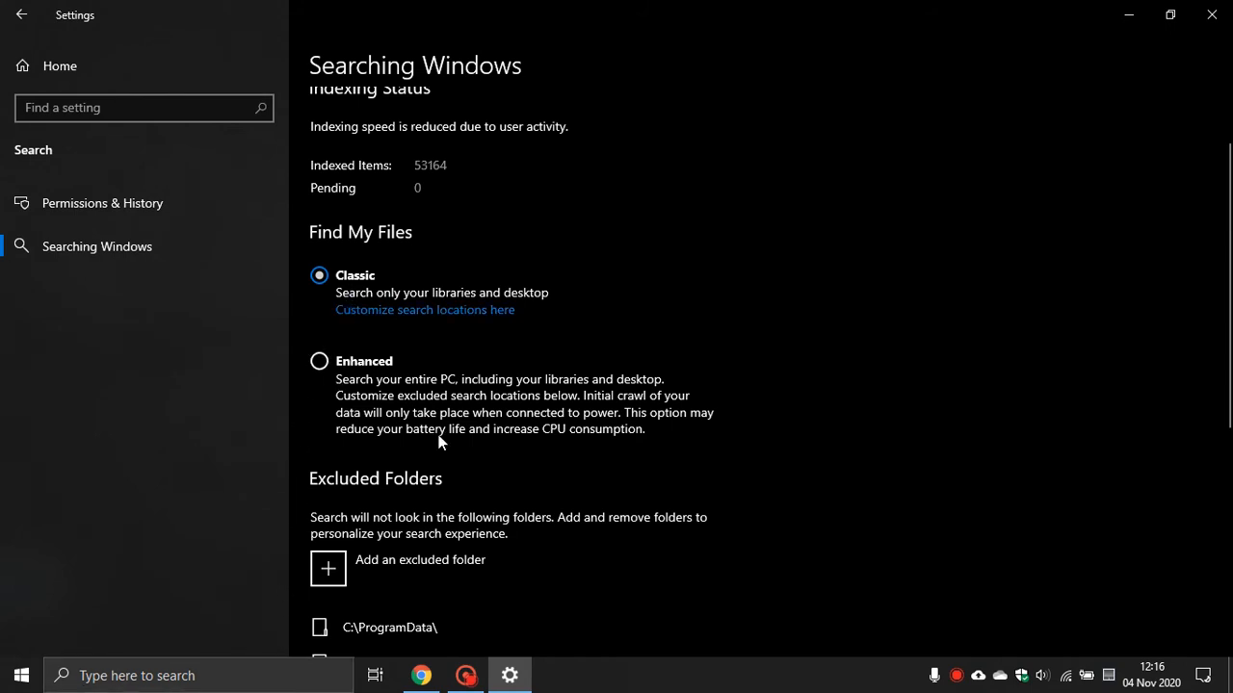
mouse_move(319, 366)
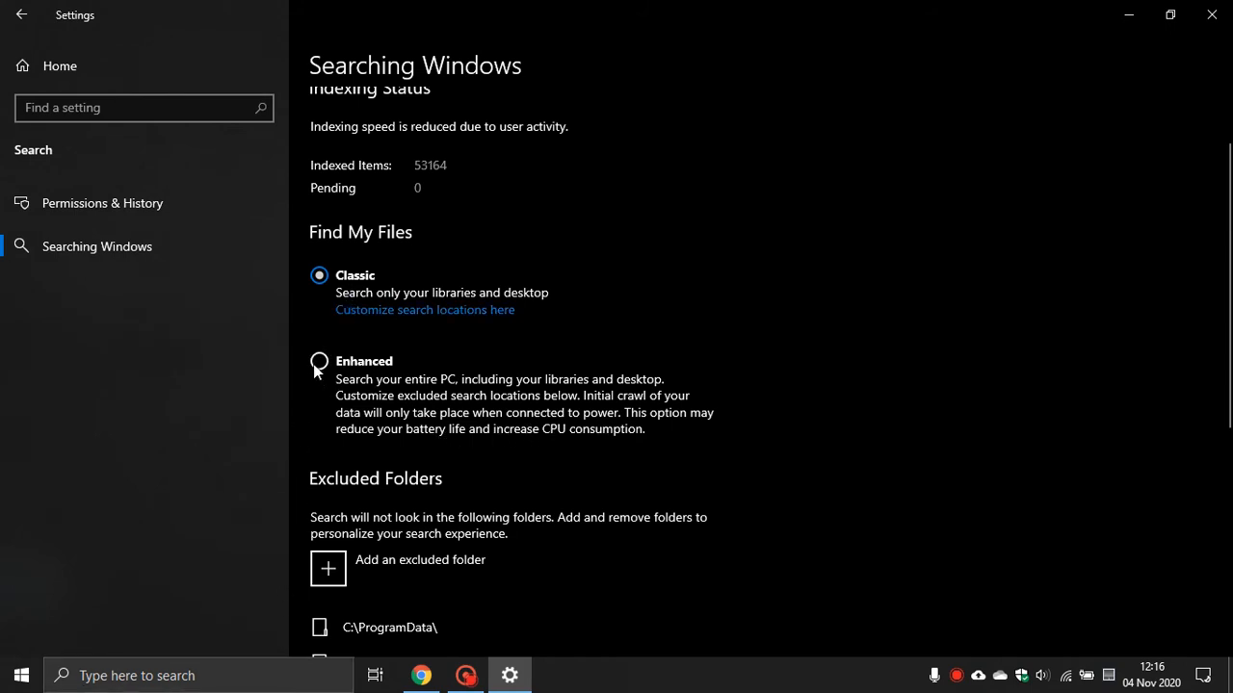
mouse_move(740, 426)
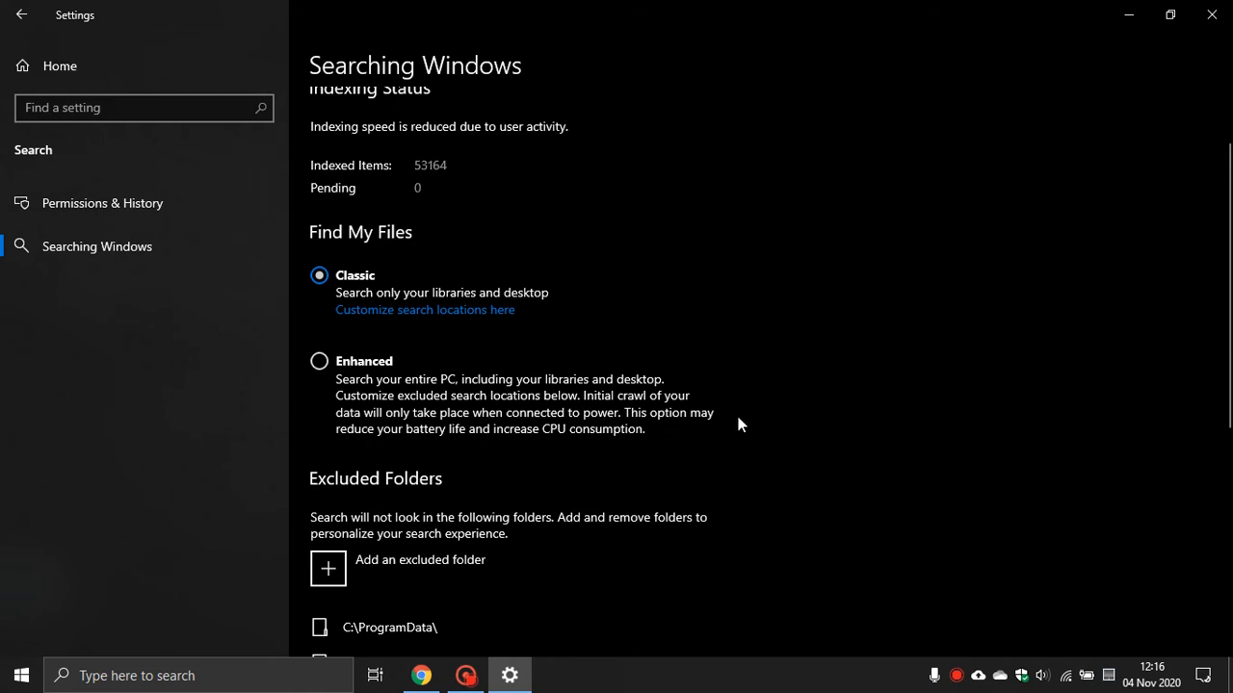
mouse_move(691, 435)
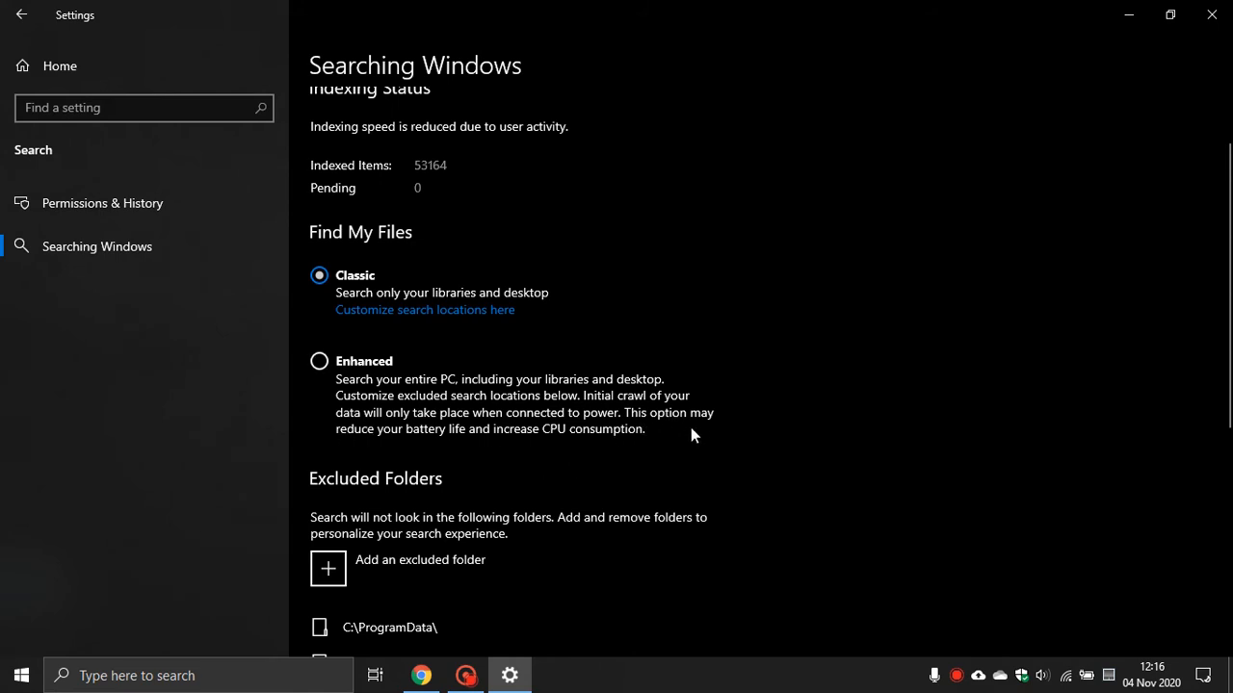
mouse_move(568, 452)
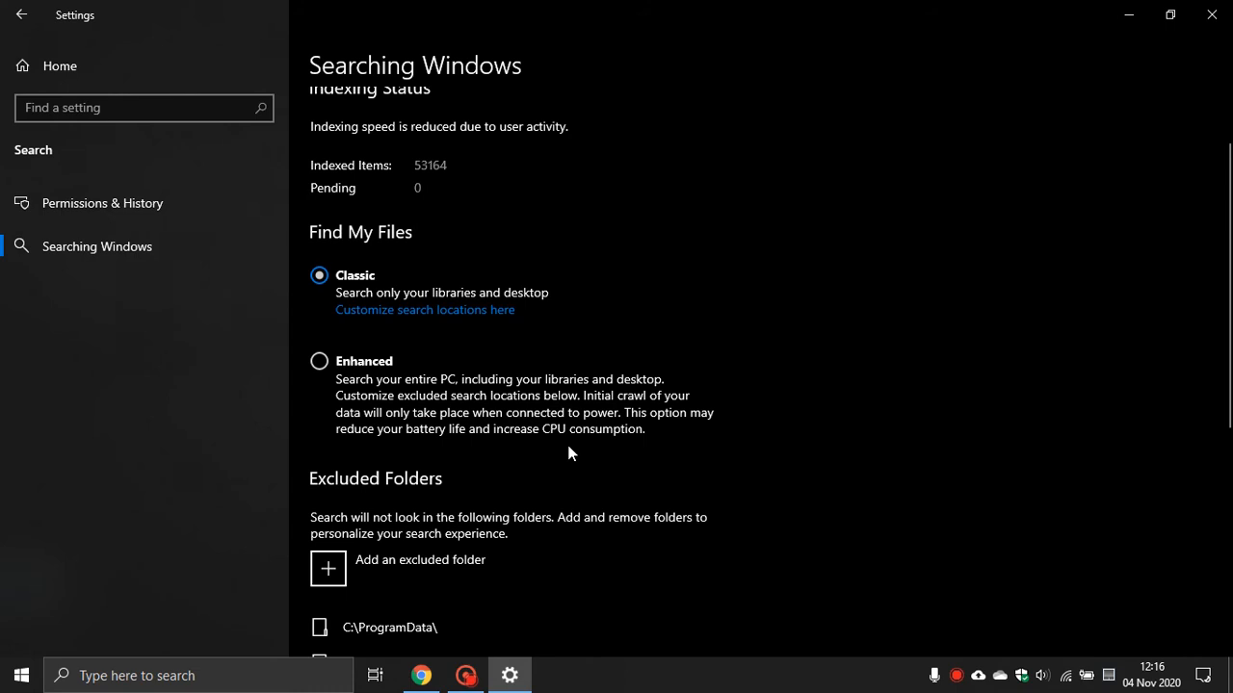
mouse_move(616, 447)
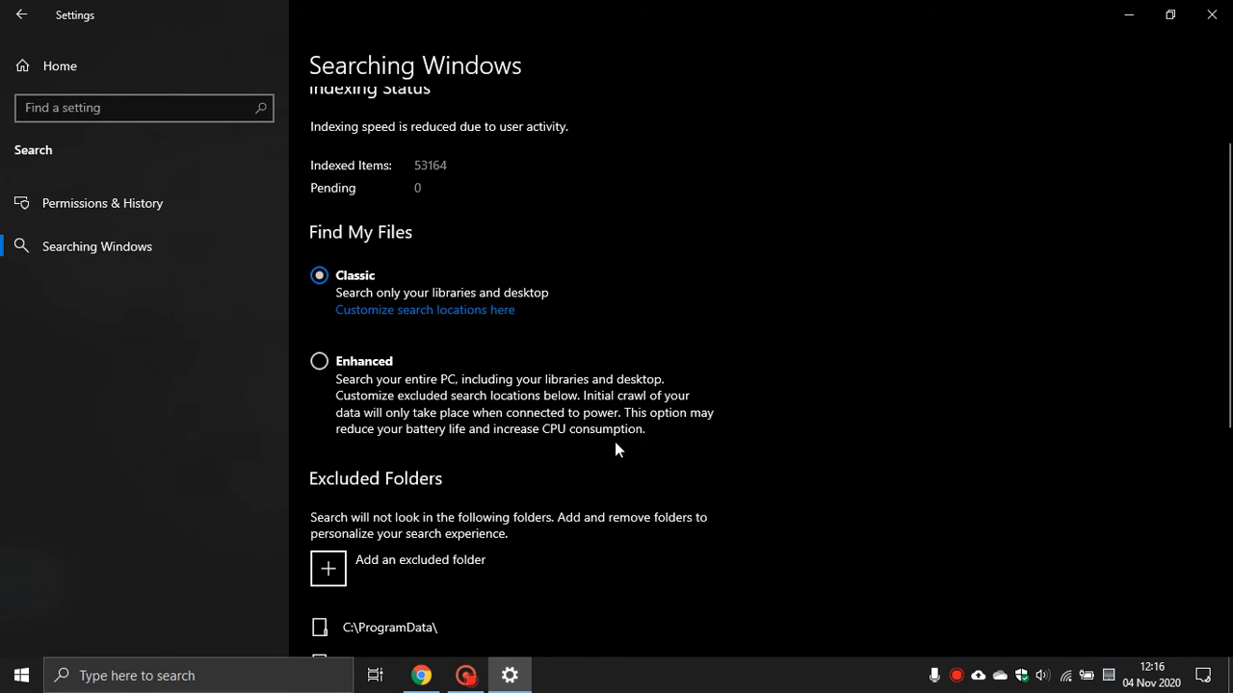
mouse_move(585, 446)
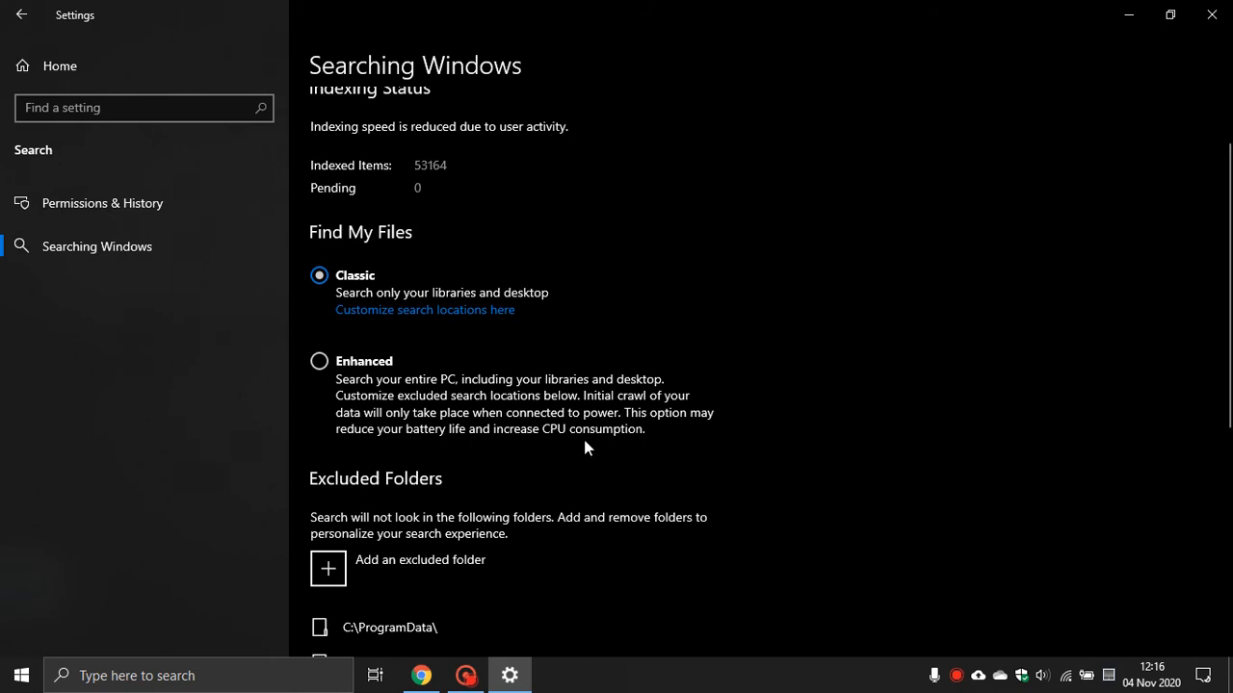
mouse_move(555, 443)
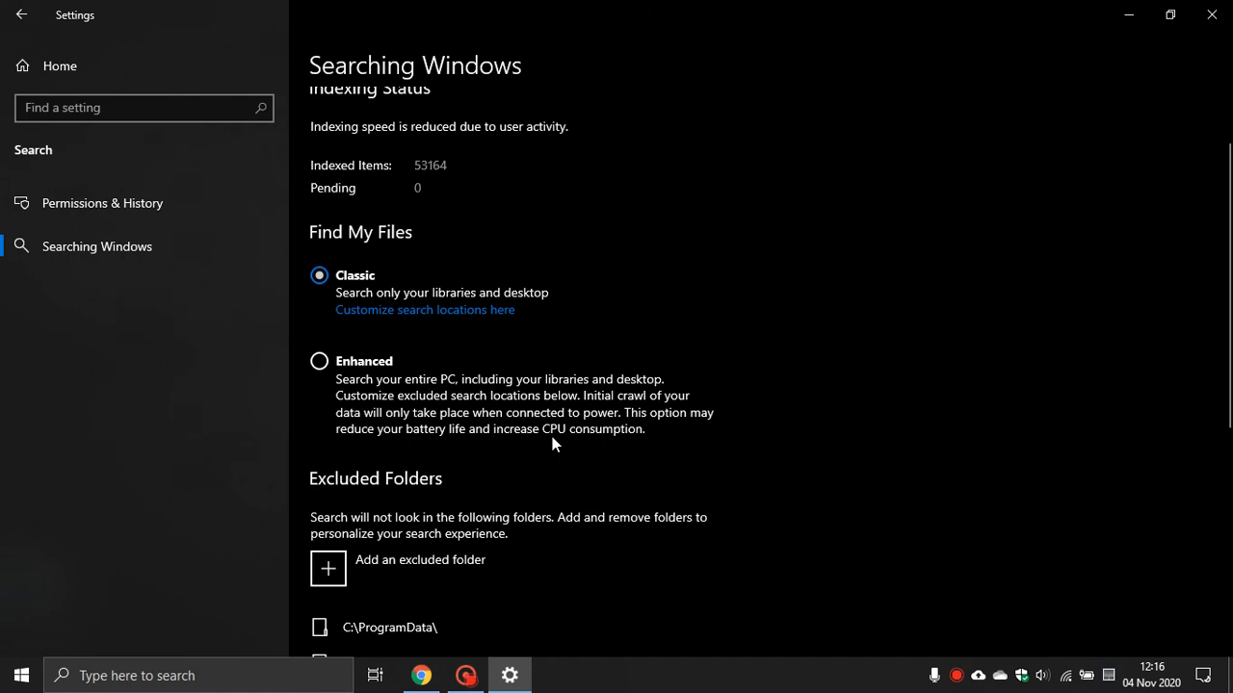
mouse_move(567, 441)
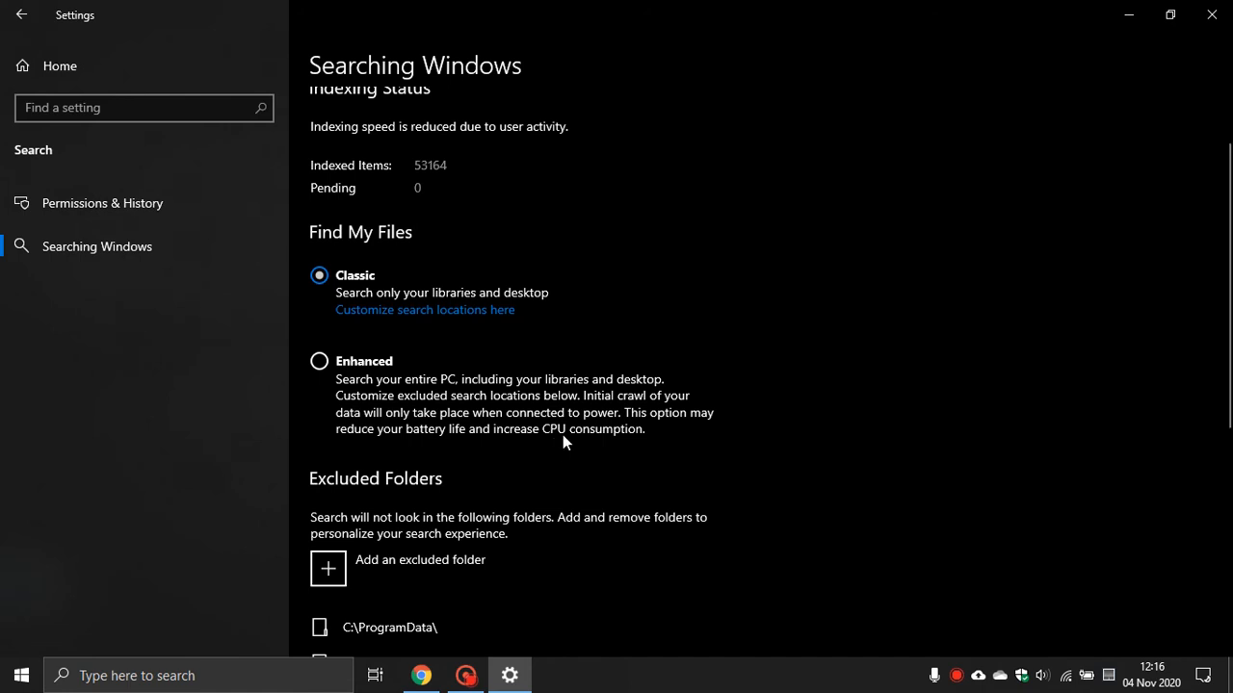
mouse_move(412, 390)
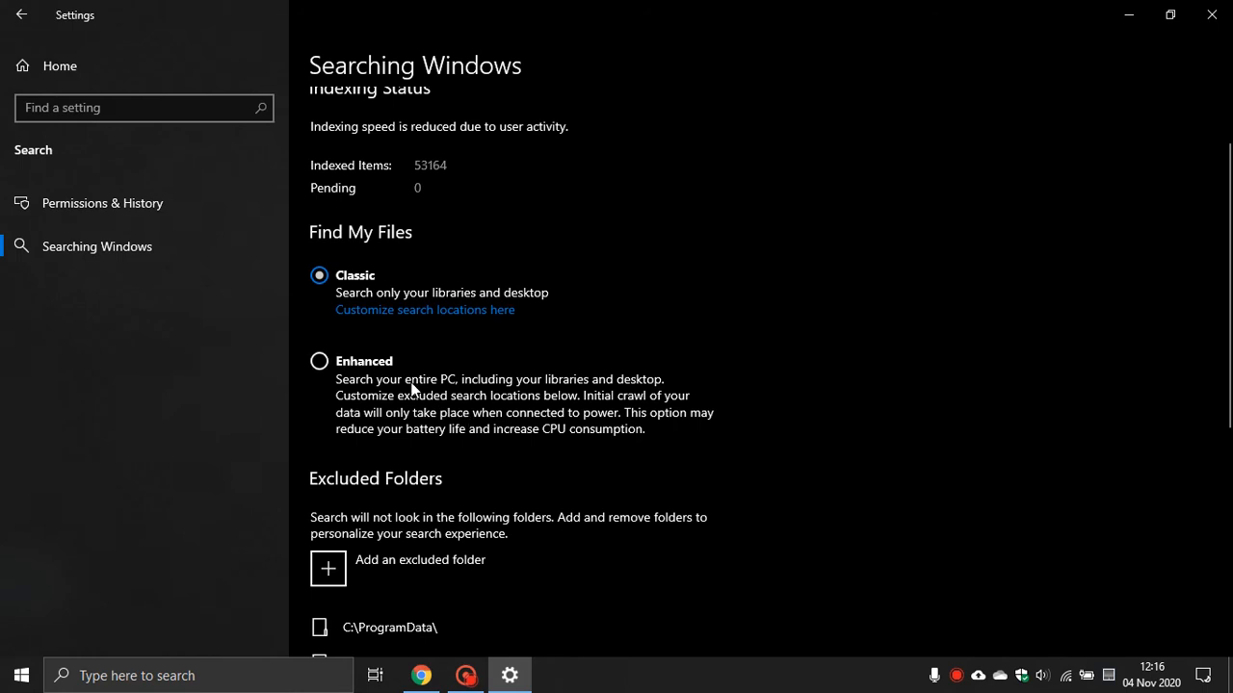
mouse_move(331, 382)
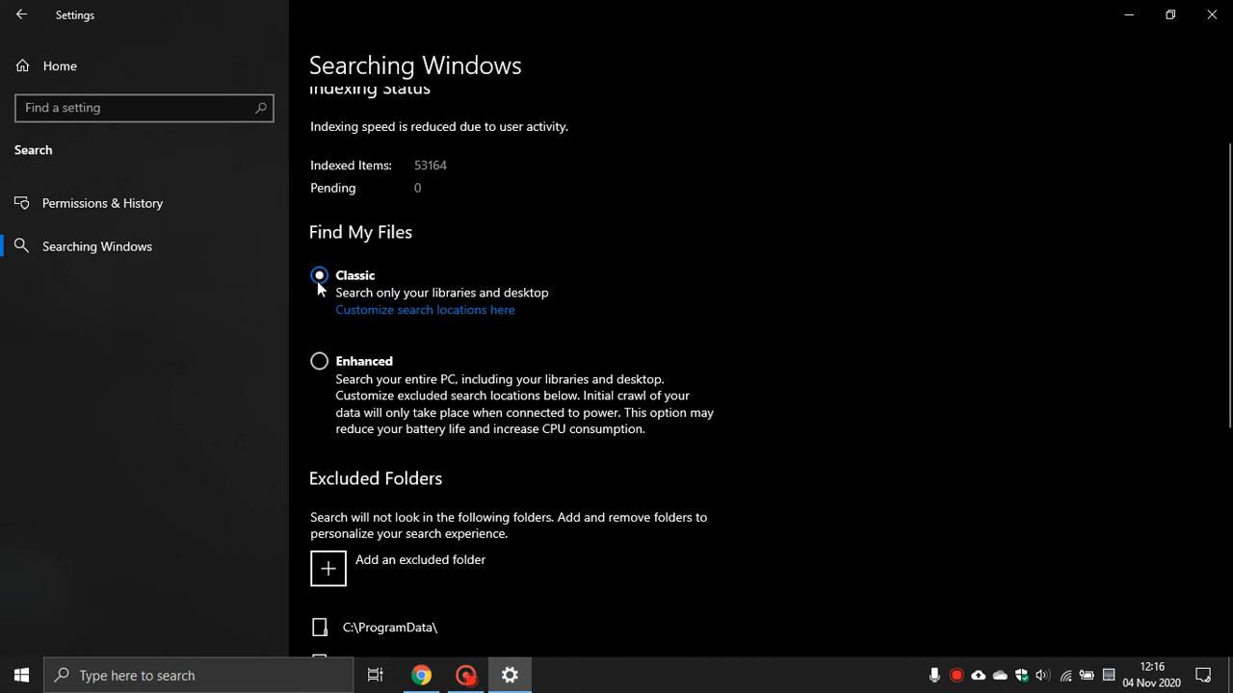
mouse_move(763, 331)
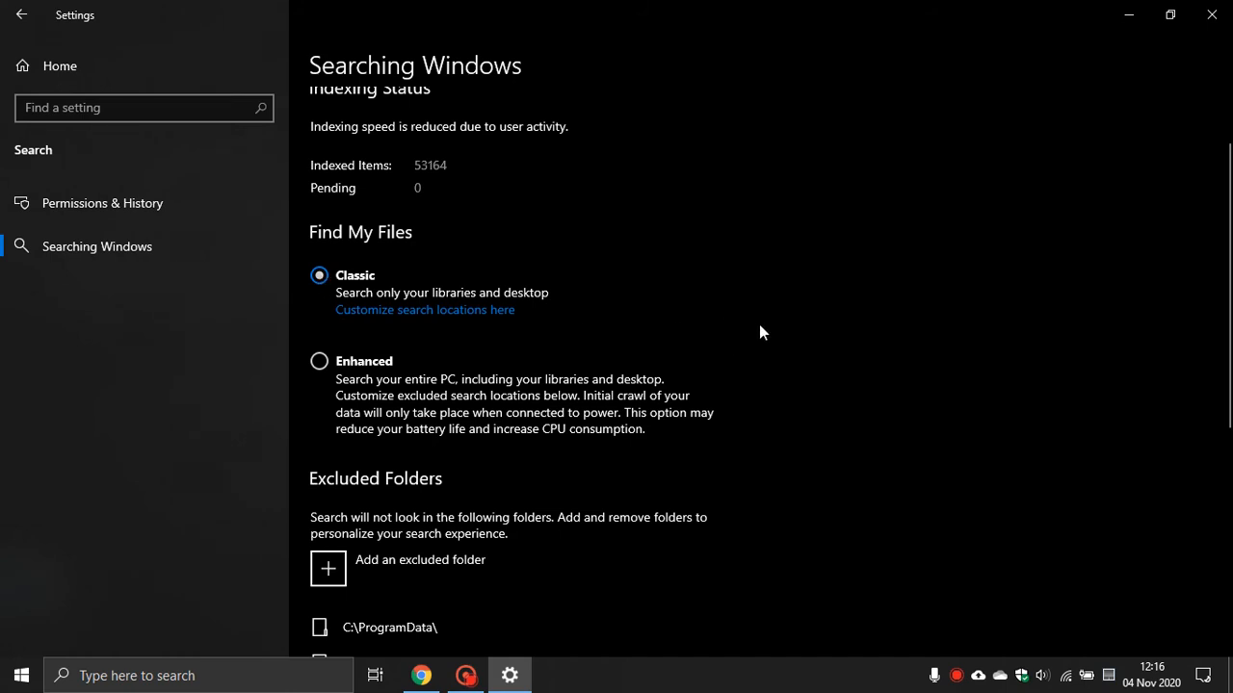
Open Advanced Search Indexer Settings to bring up the Indexing Options window
scroll(down, 3)
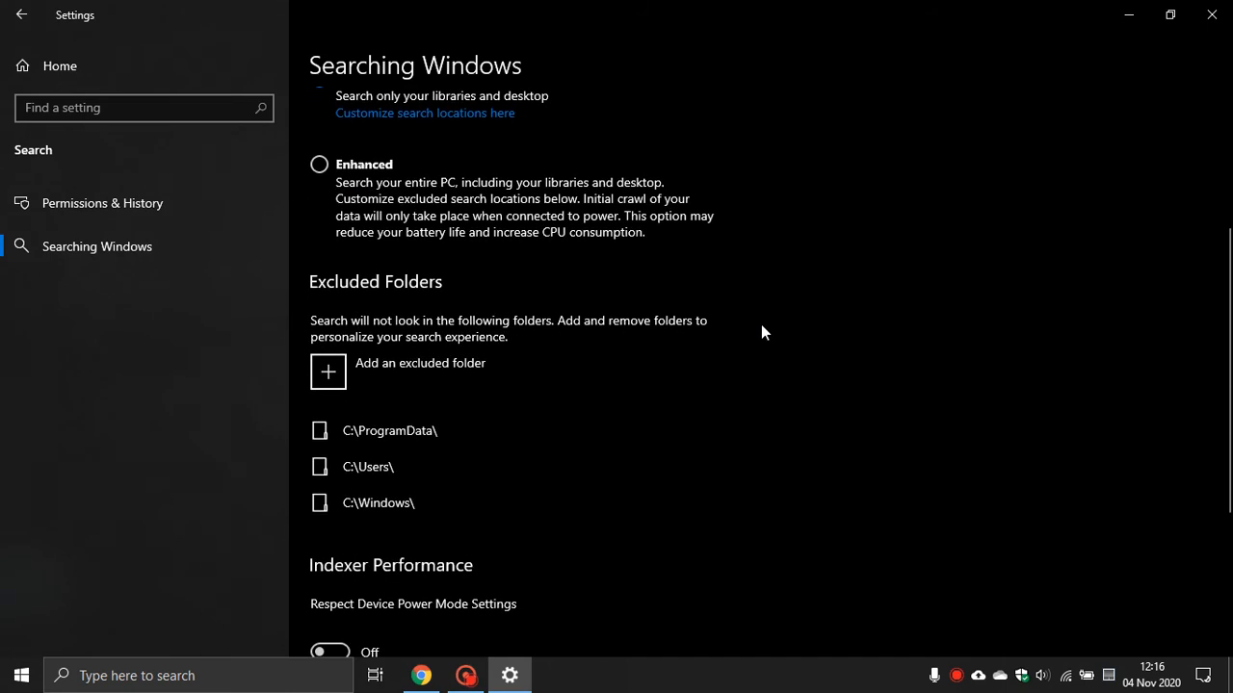
scroll(down, 3)
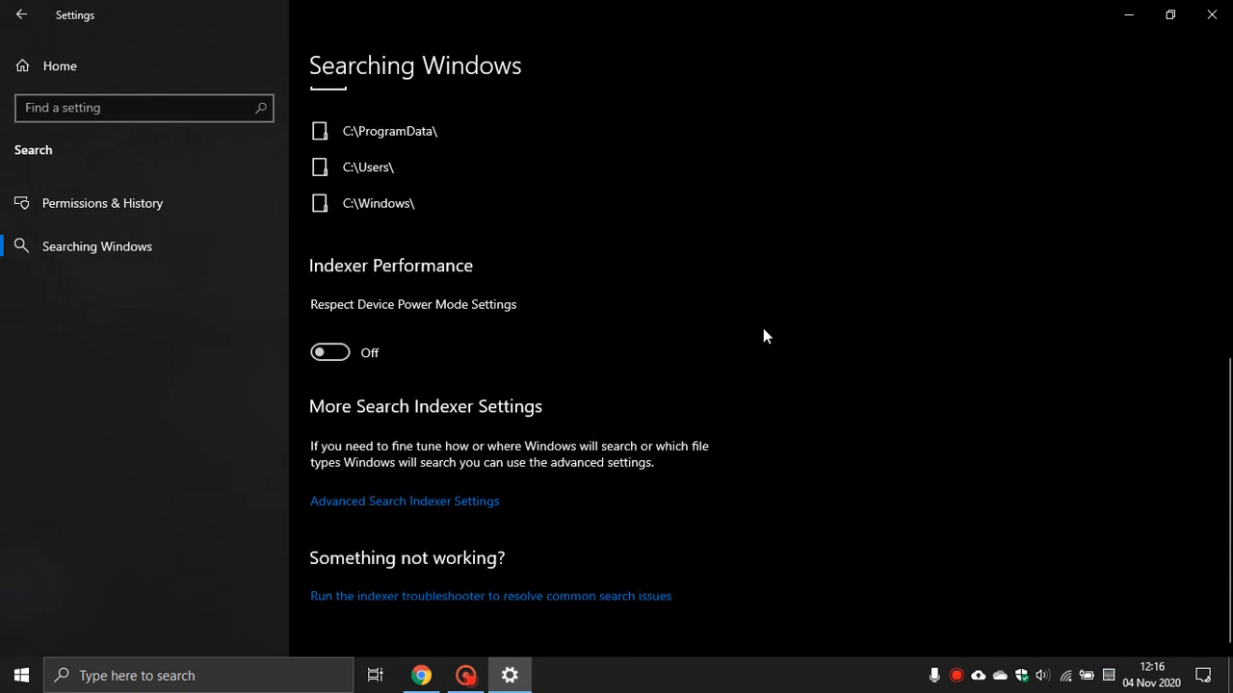
mouse_move(709, 512)
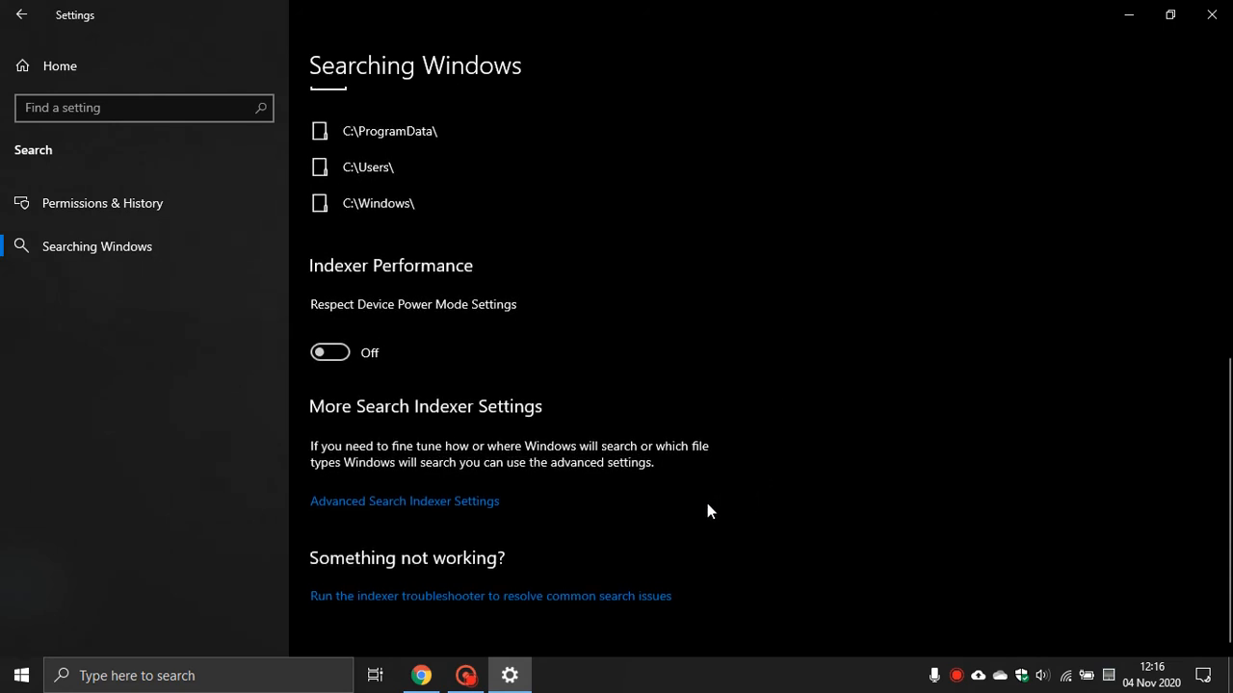
mouse_move(420, 413)
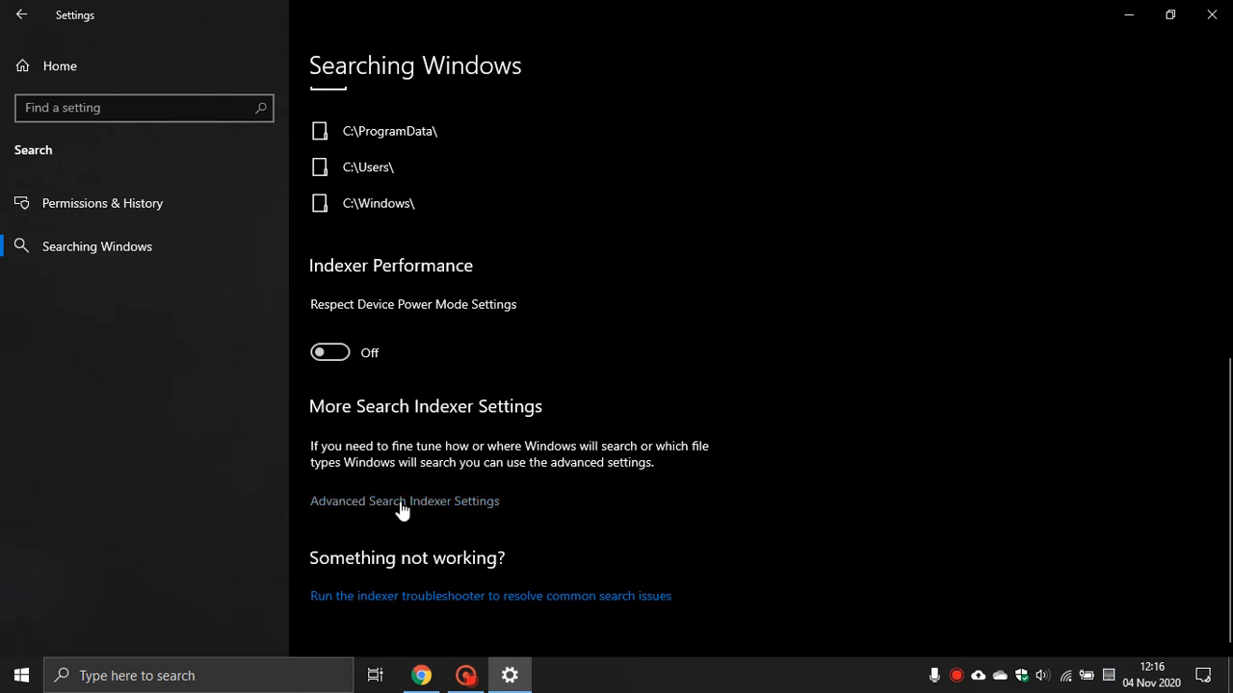
mouse_move(428, 508)
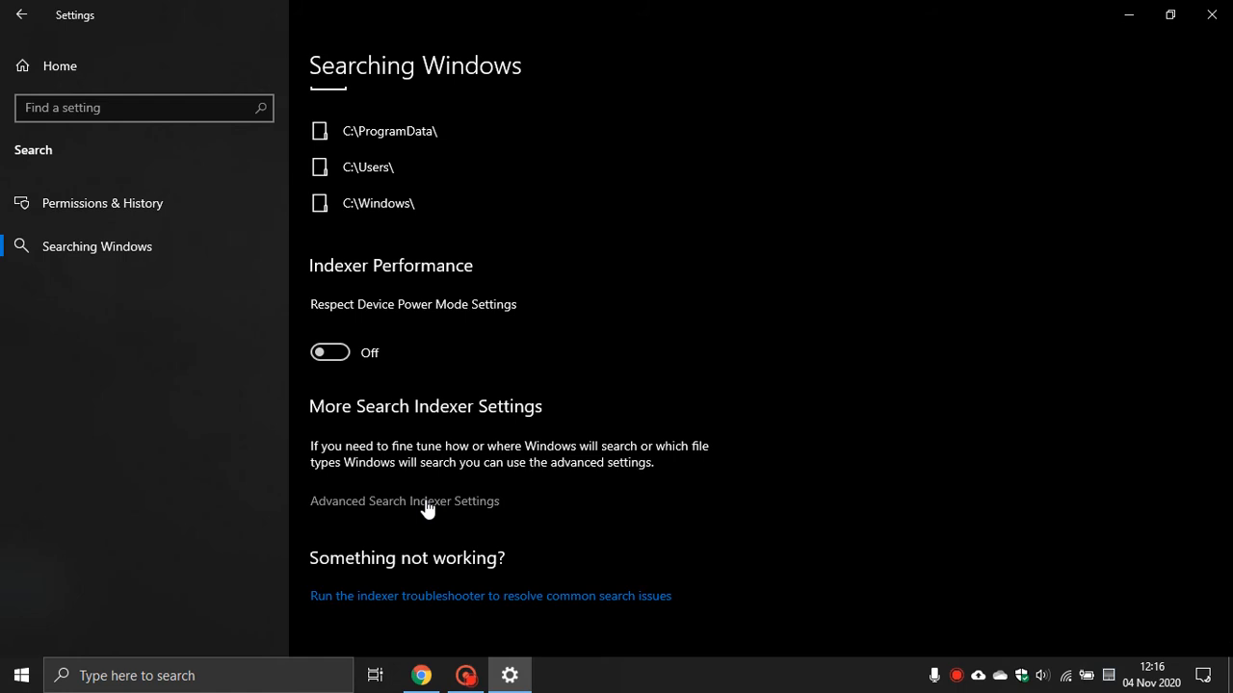
click(405, 501)
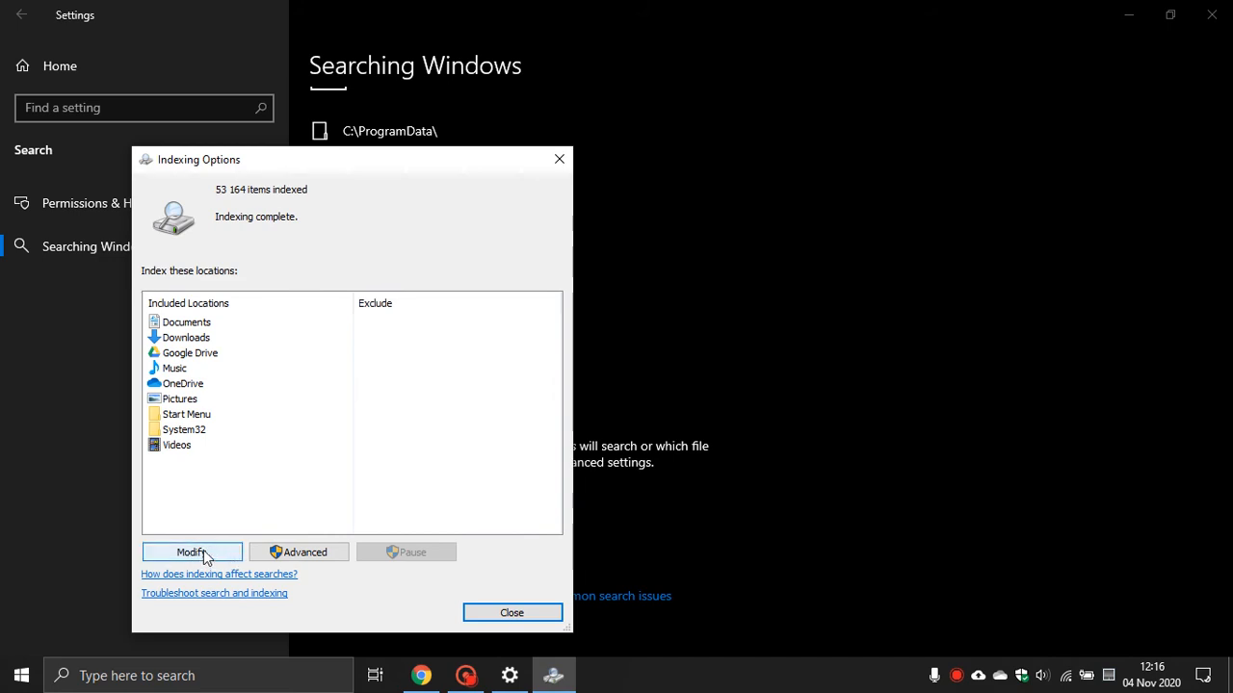
Open Indexed Locations via Modify and expand the Data (D:) drive's folders
click(192, 551)
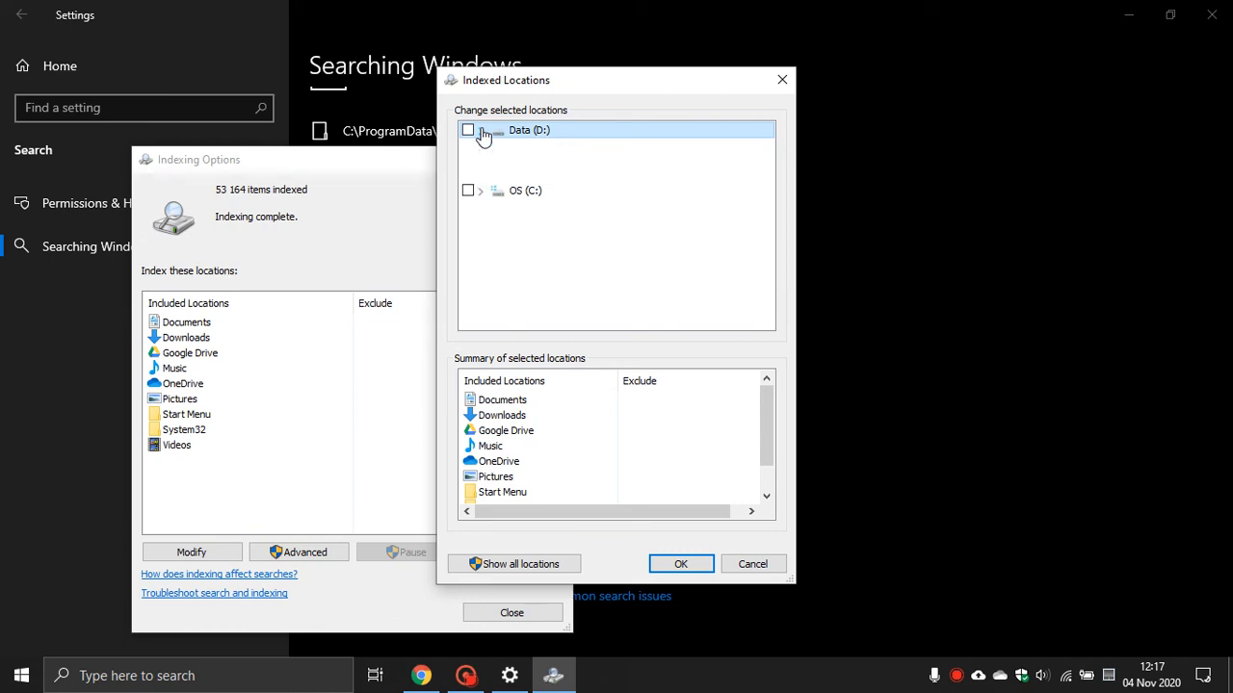
click(479, 131)
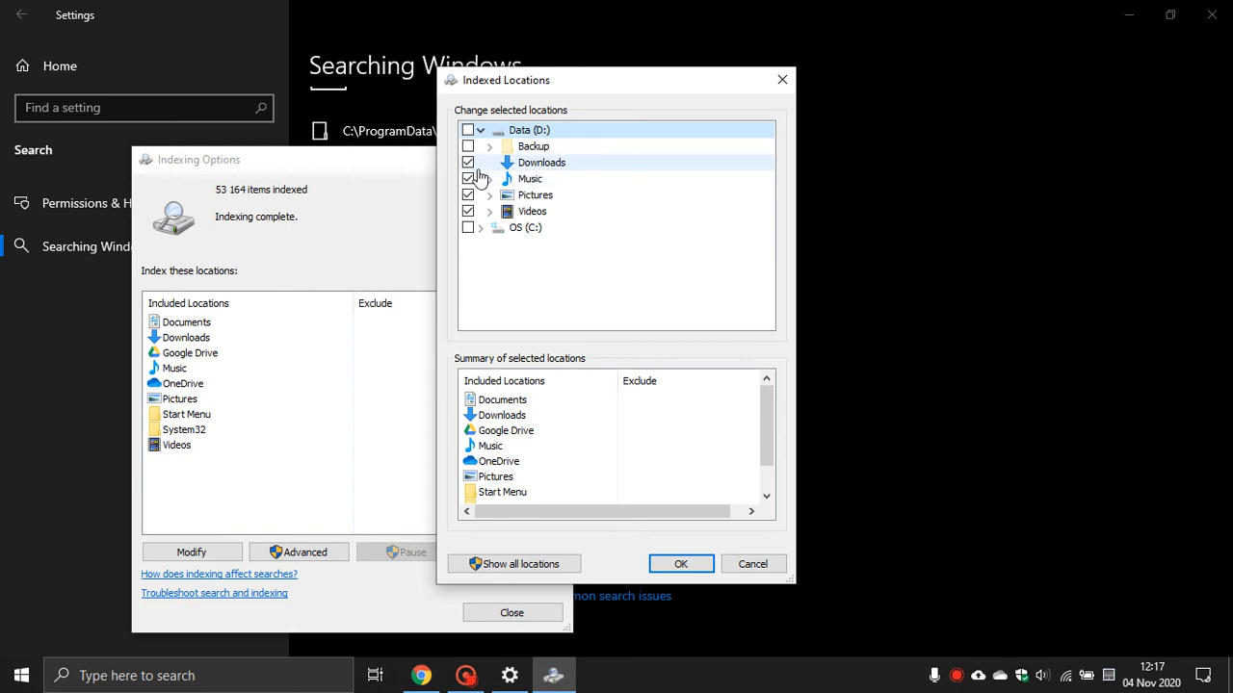
click(466, 161)
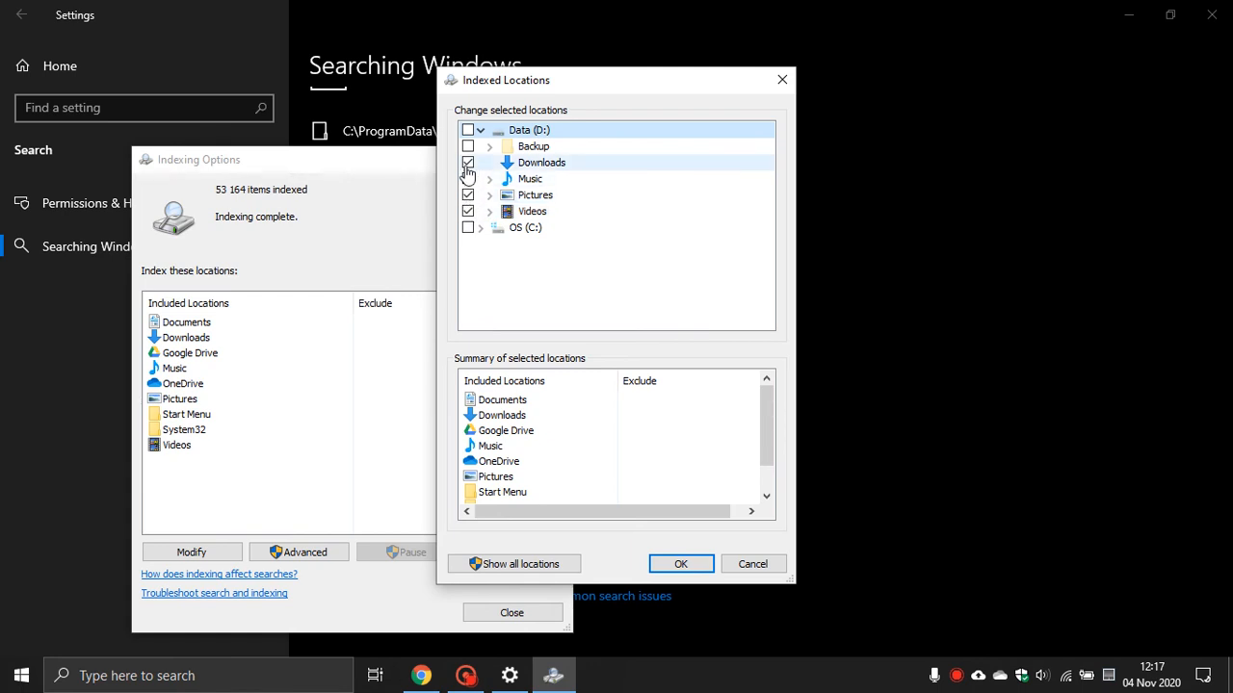
click(466, 162)
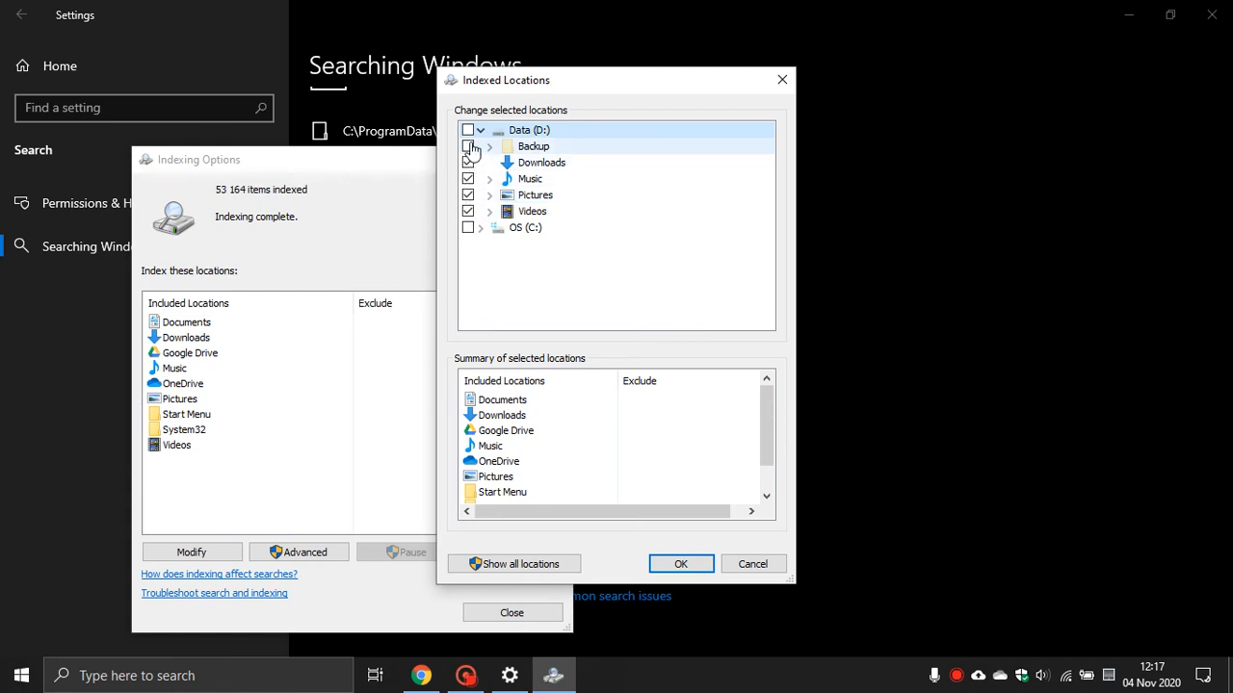
click(479, 131)
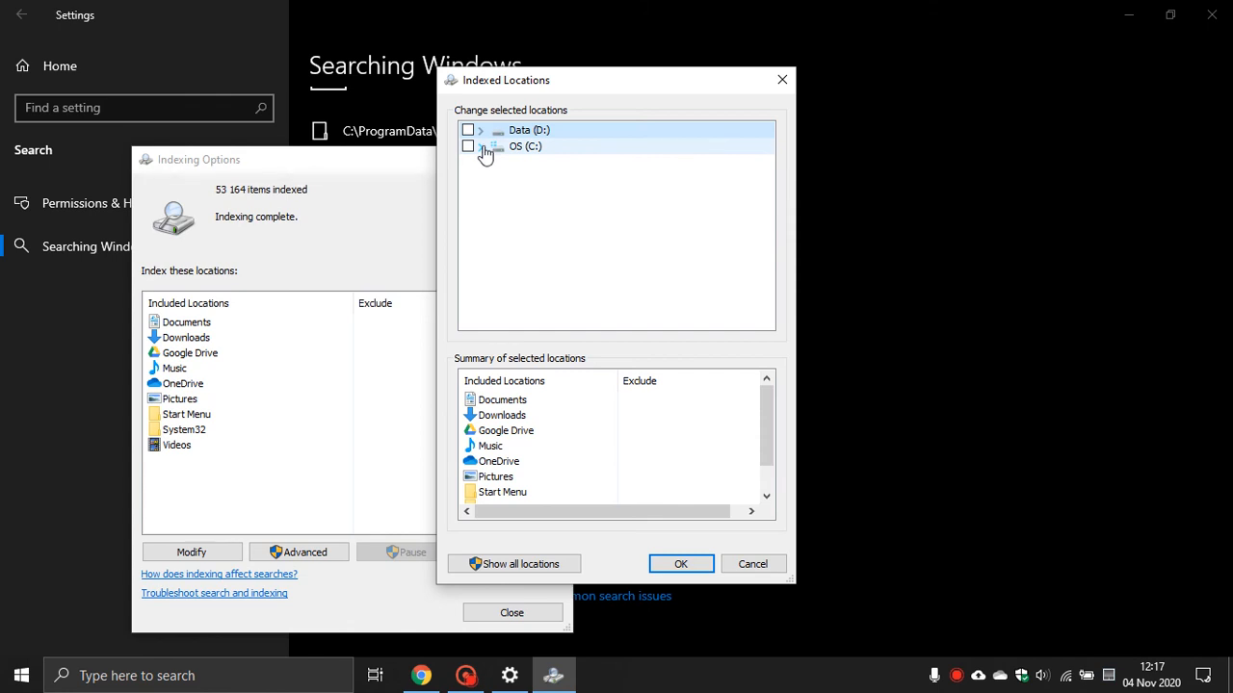
click(479, 147)
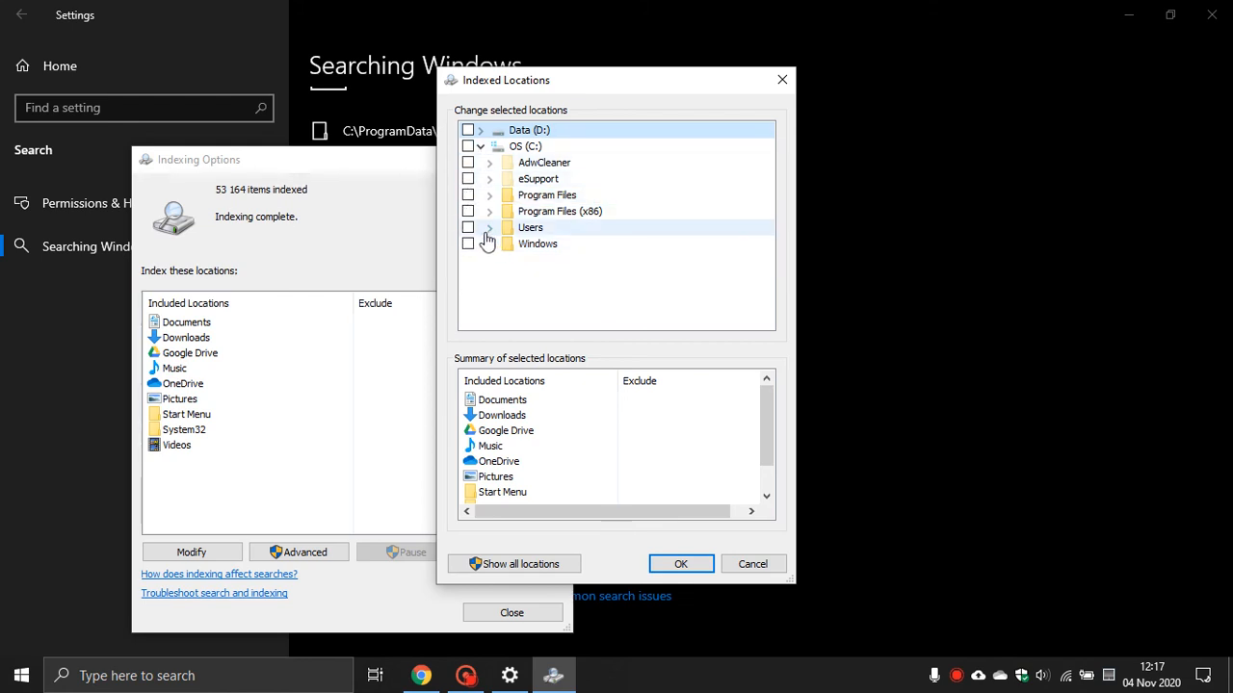
click(490, 227)
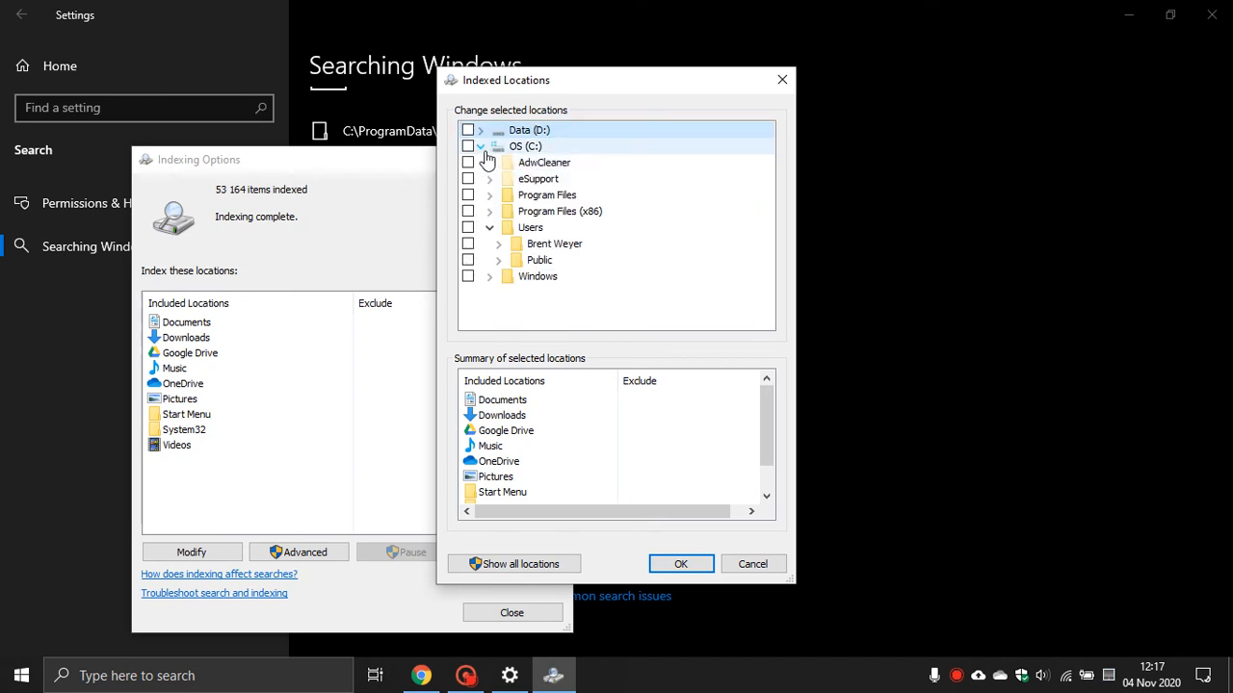
click(468, 147)
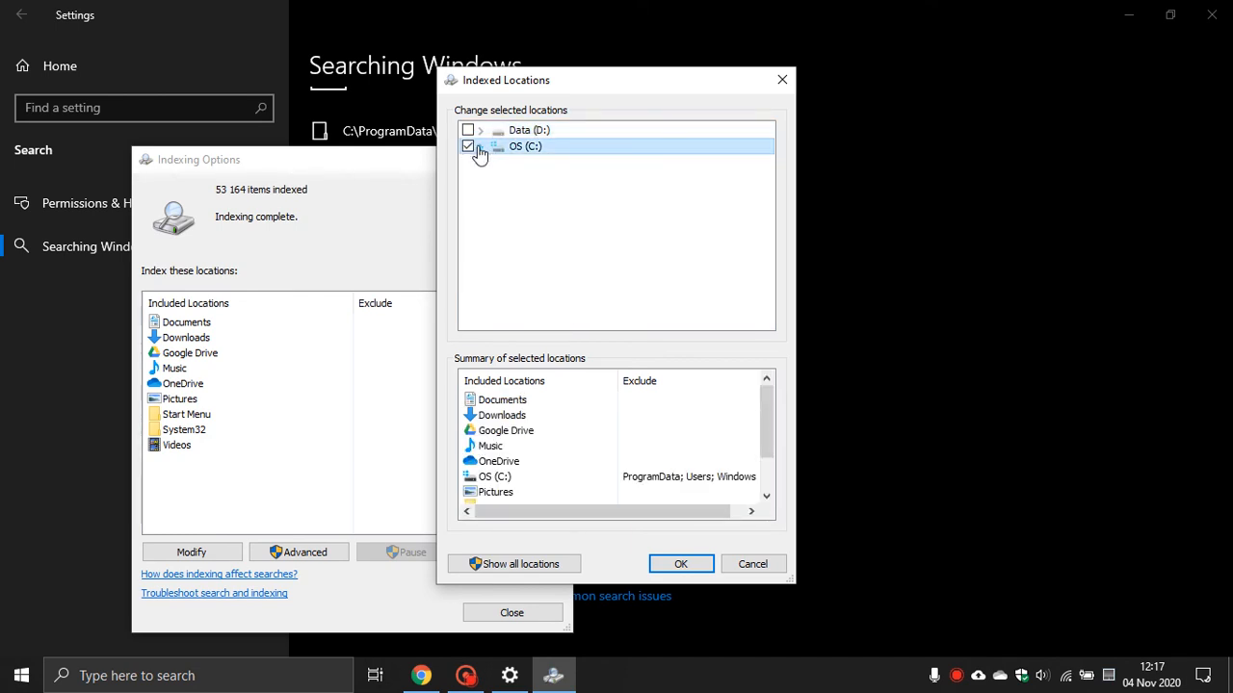
click(468, 146)
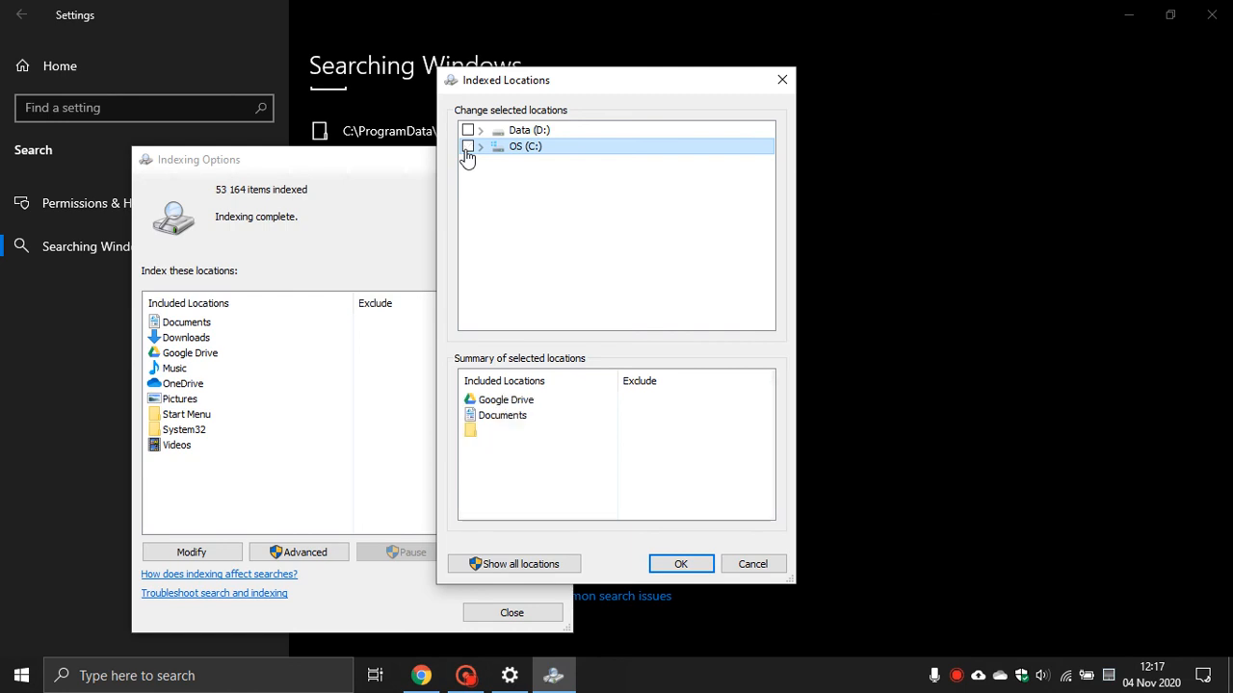
click(466, 146)
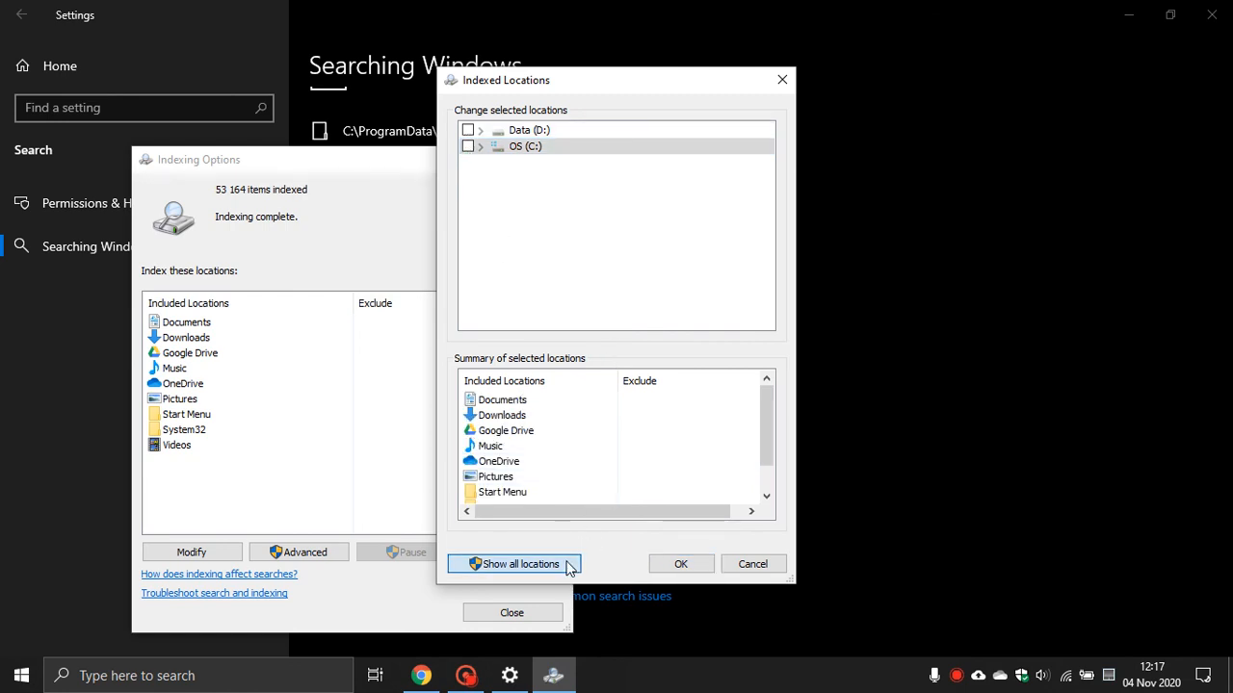
Show all locations, confirm Indexed Locations with OK, and close Indexing Options
click(513, 562)
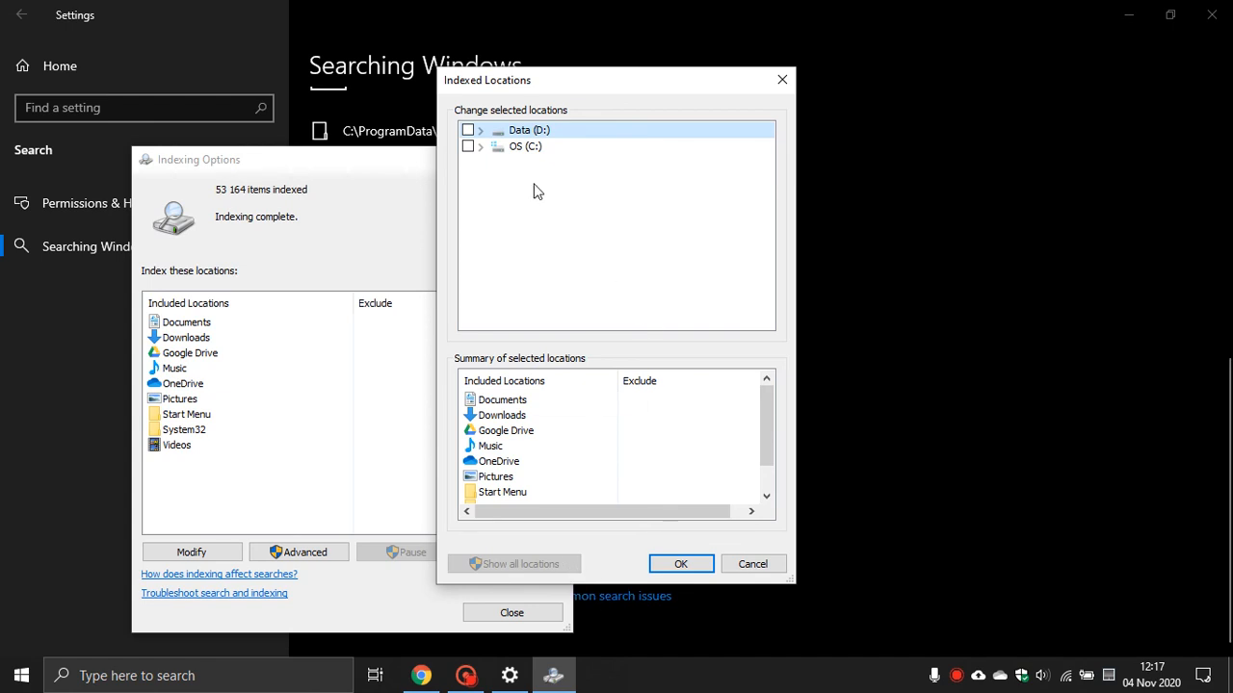
mouse_move(678, 528)
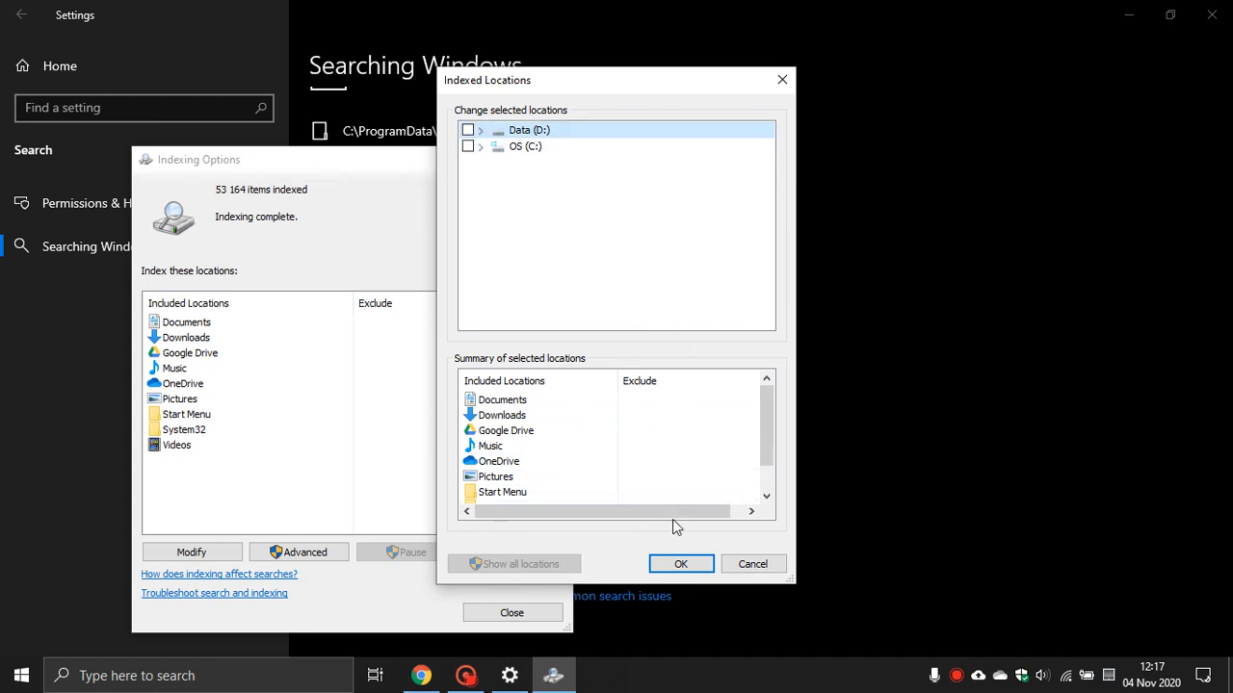
click(682, 563)
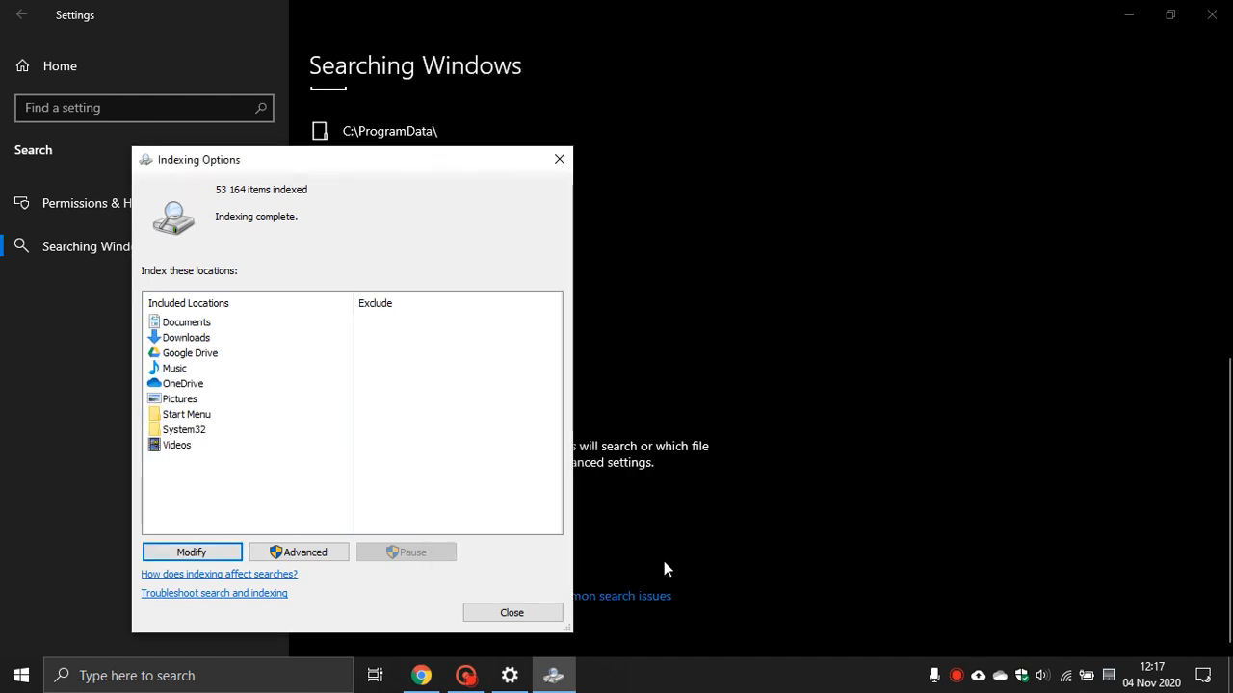
click(512, 612)
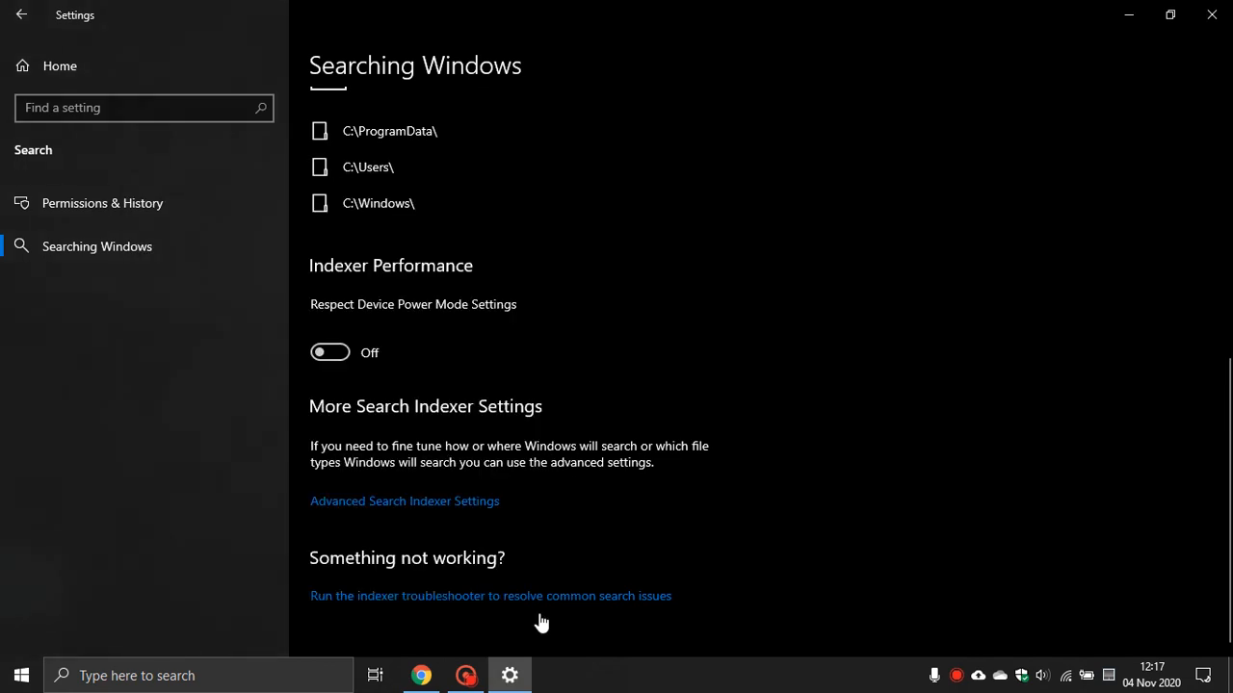
mouse_move(555, 624)
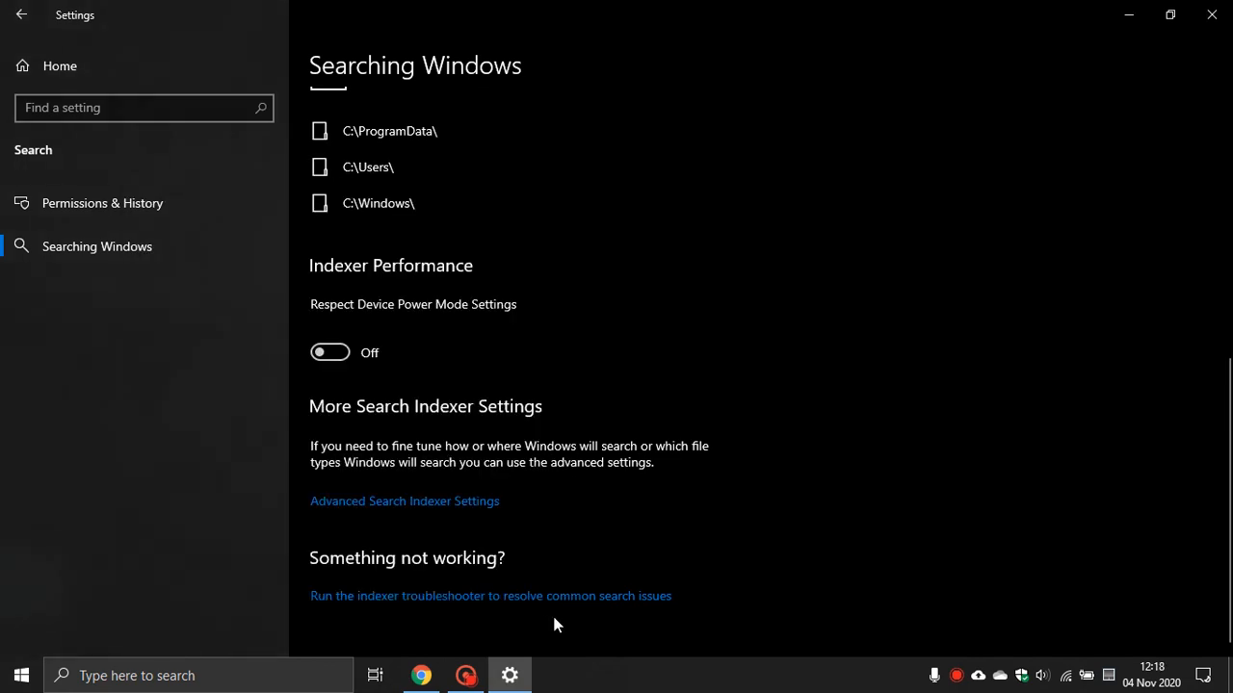
mouse_move(505, 617)
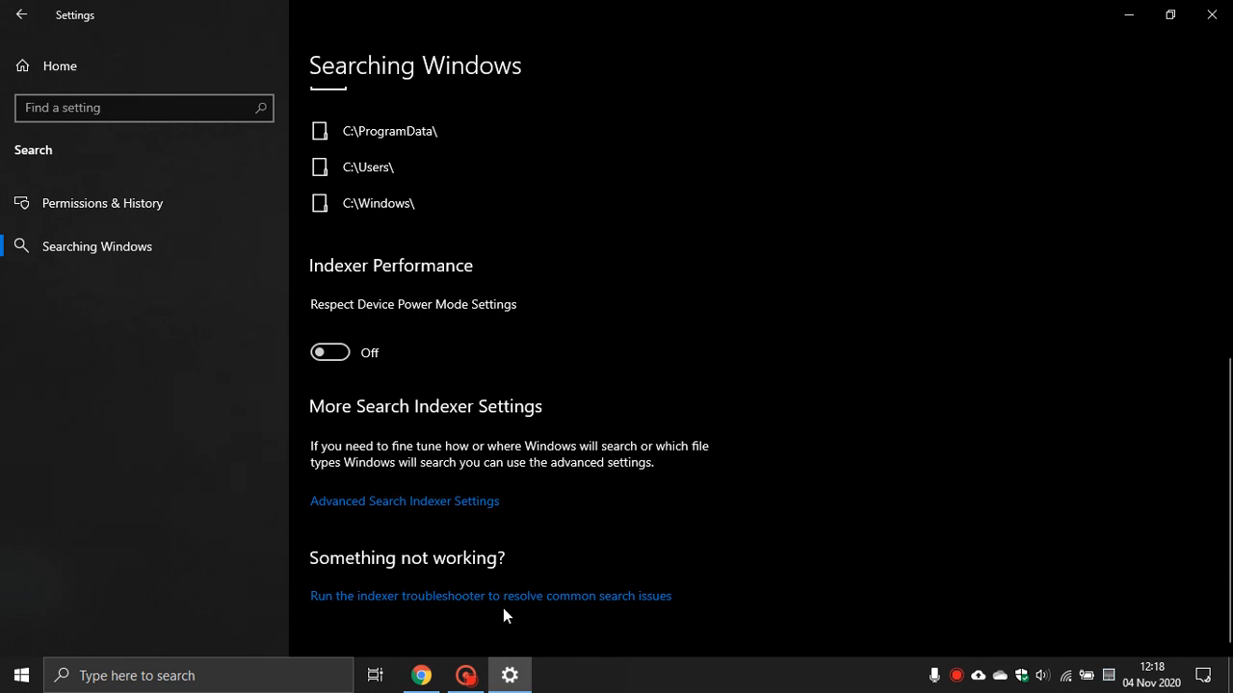
Reopen Indexing Options and its Indexed Locations list twice to confirm both drives stay unchecked
click(404, 501)
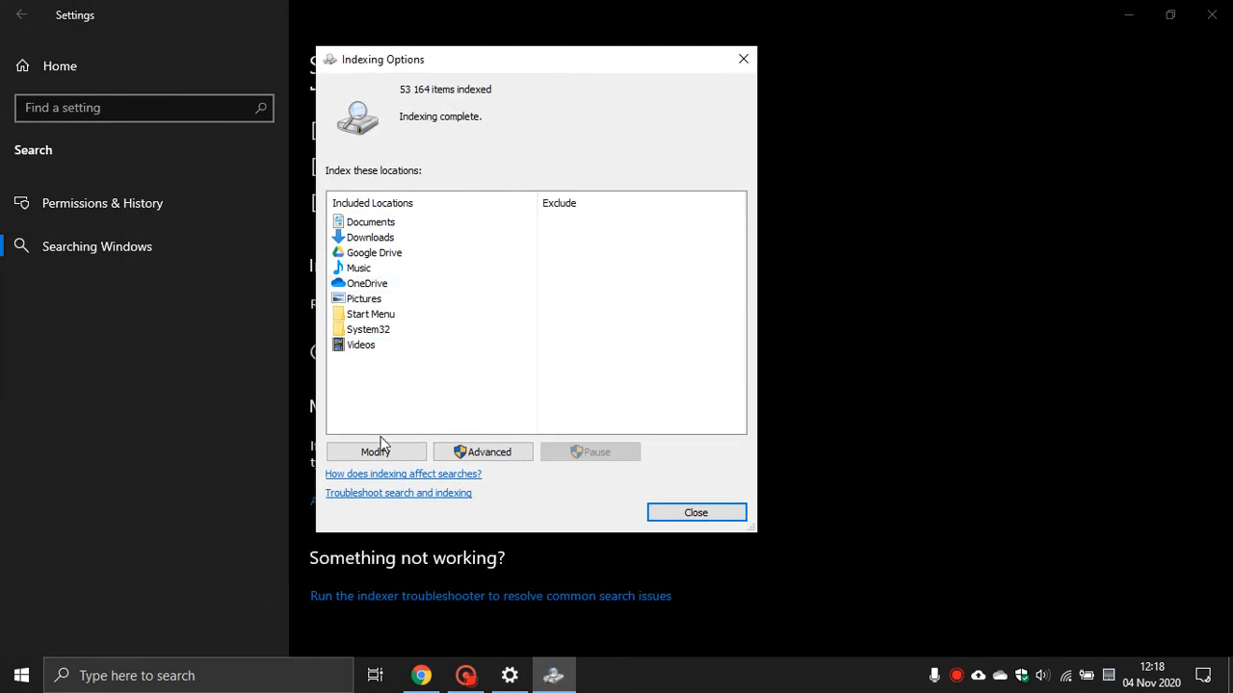
click(374, 450)
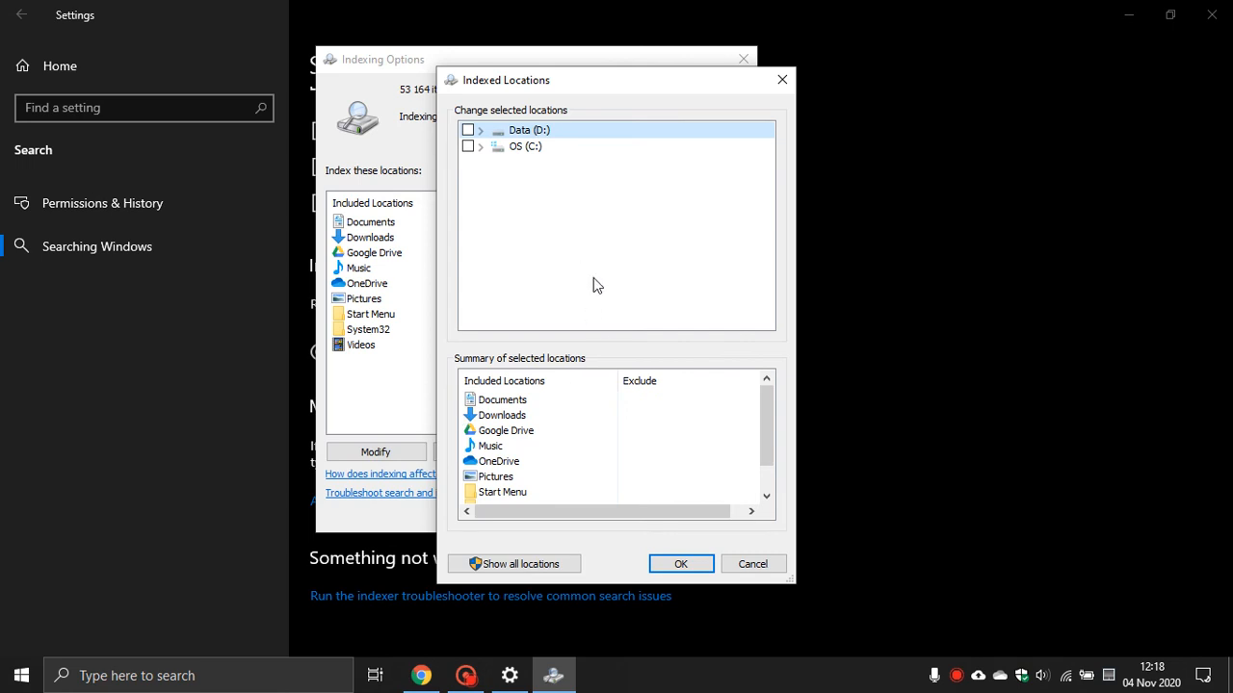
mouse_move(621, 281)
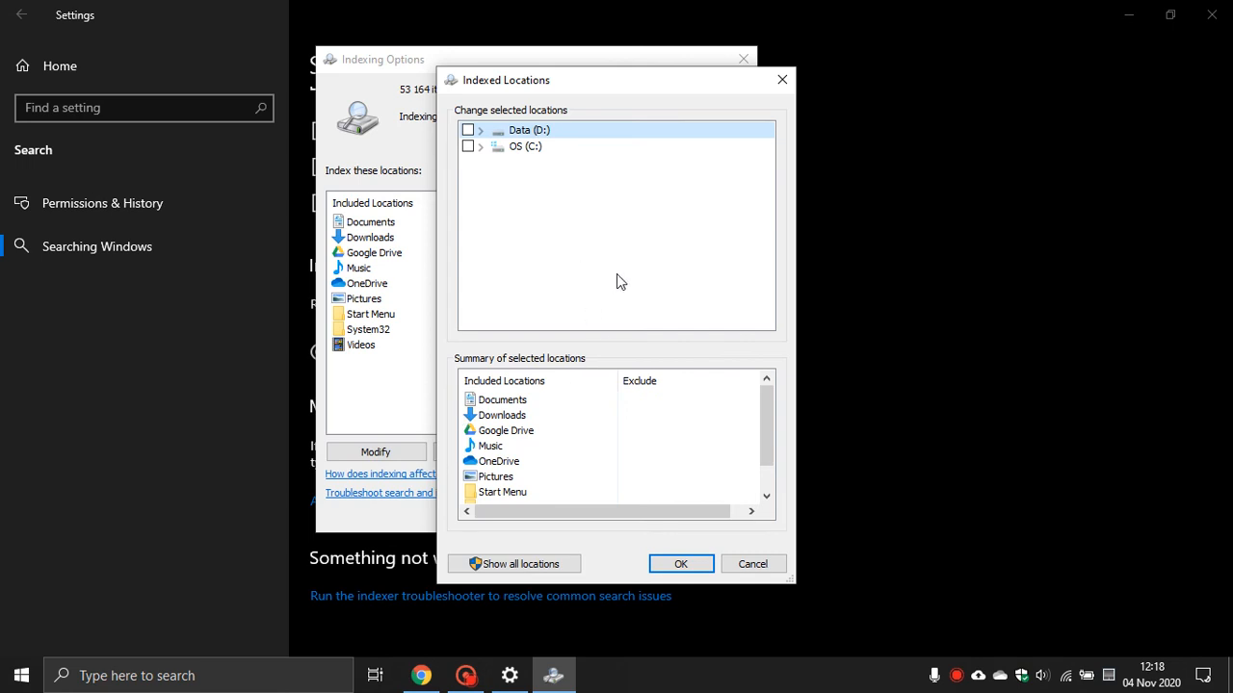
mouse_move(532, 170)
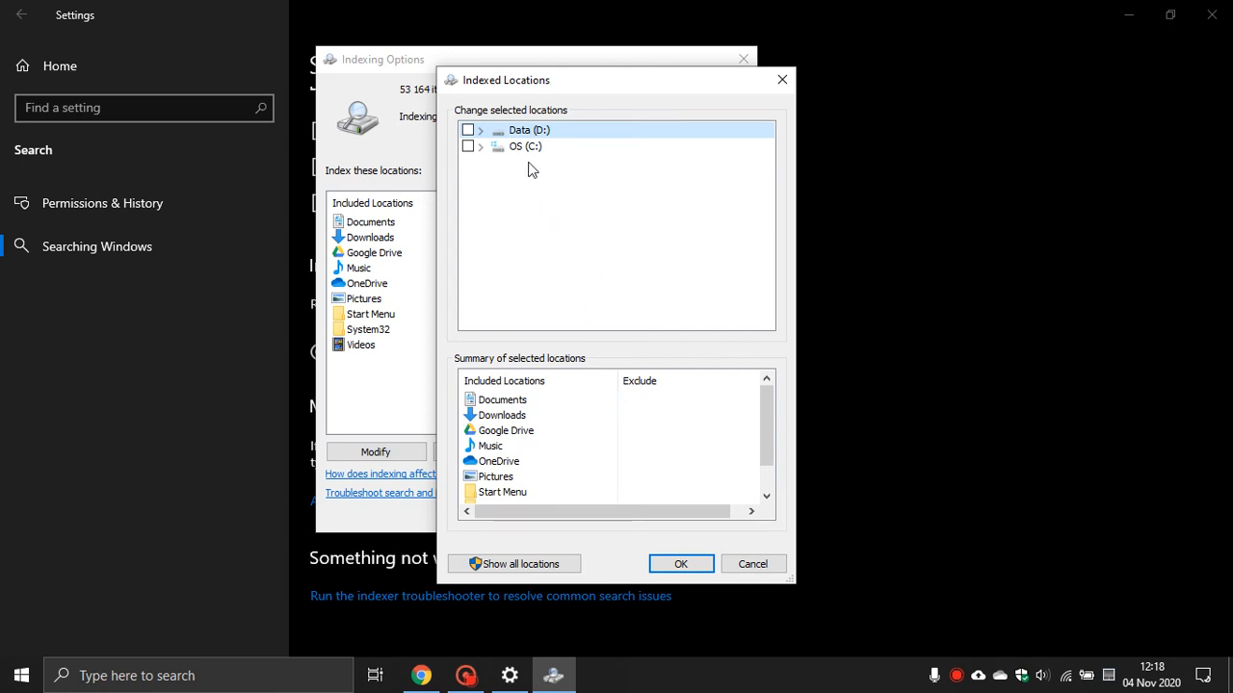
click(751, 563)
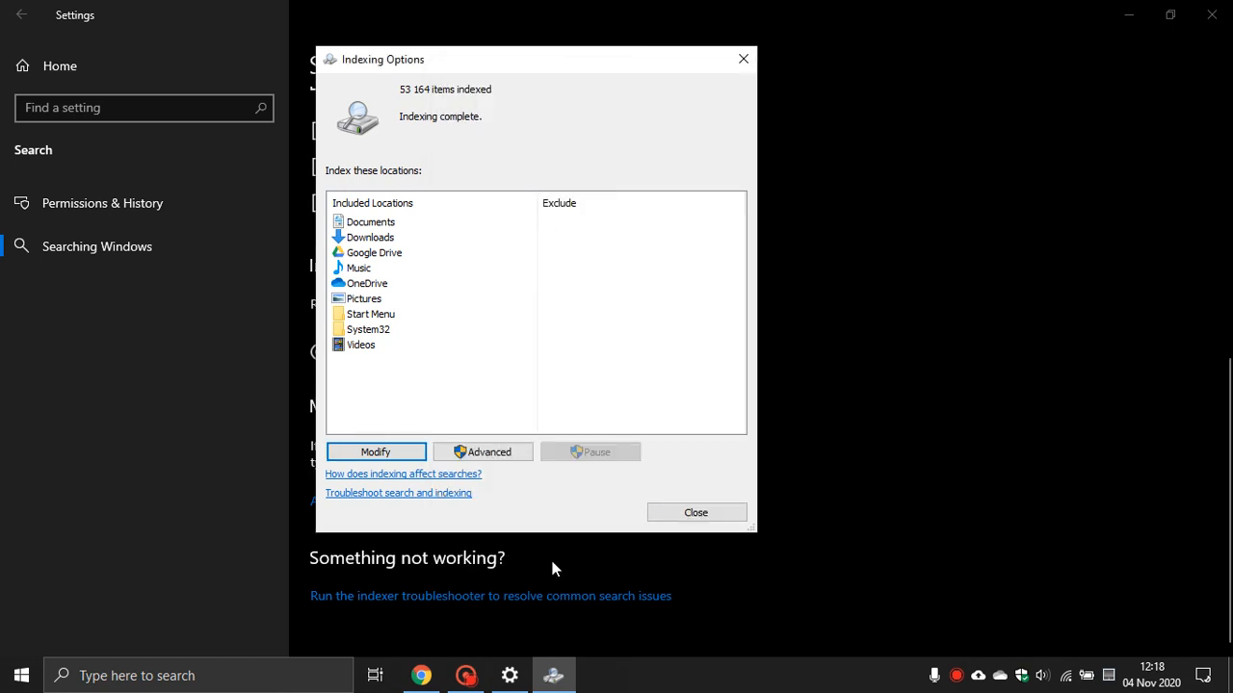
click(374, 450)
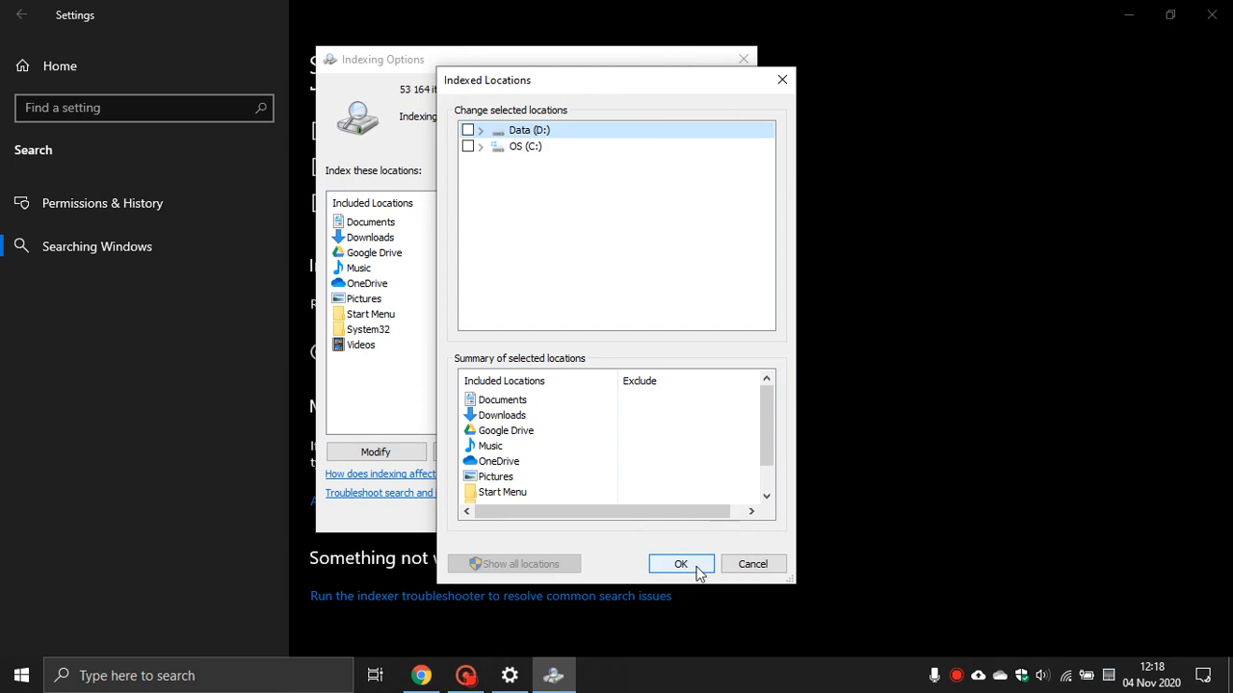
click(681, 563)
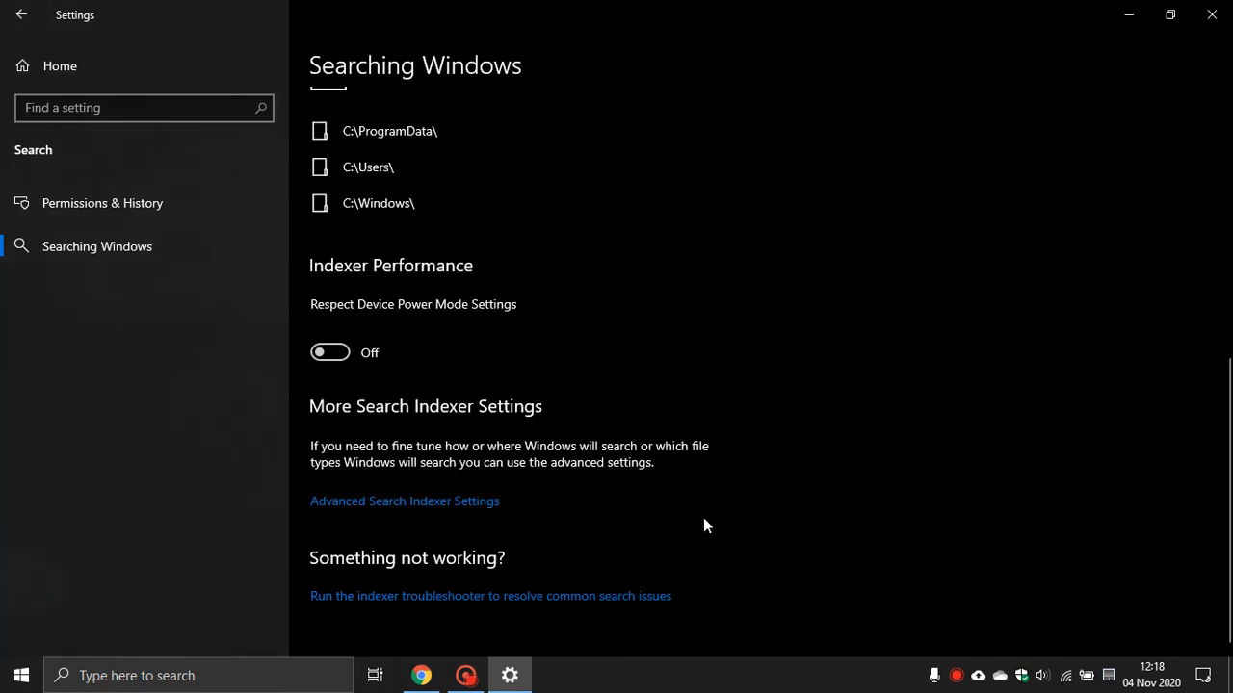
mouse_move(714, 526)
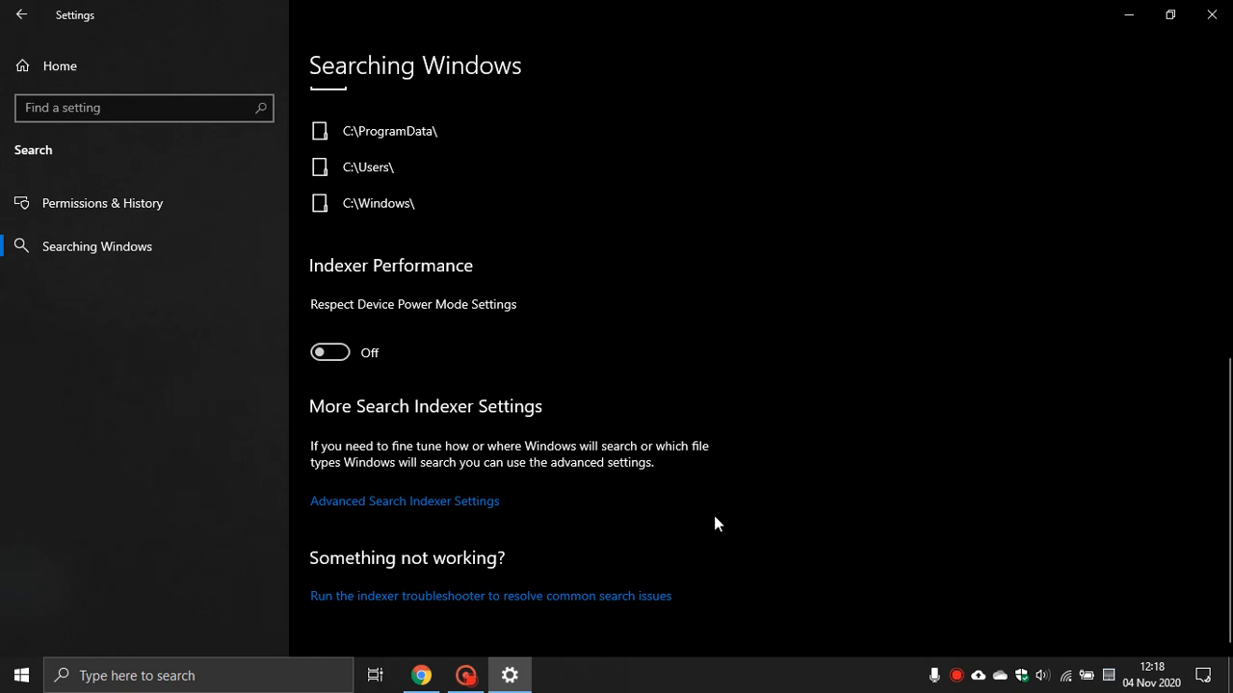
mouse_move(844, 428)
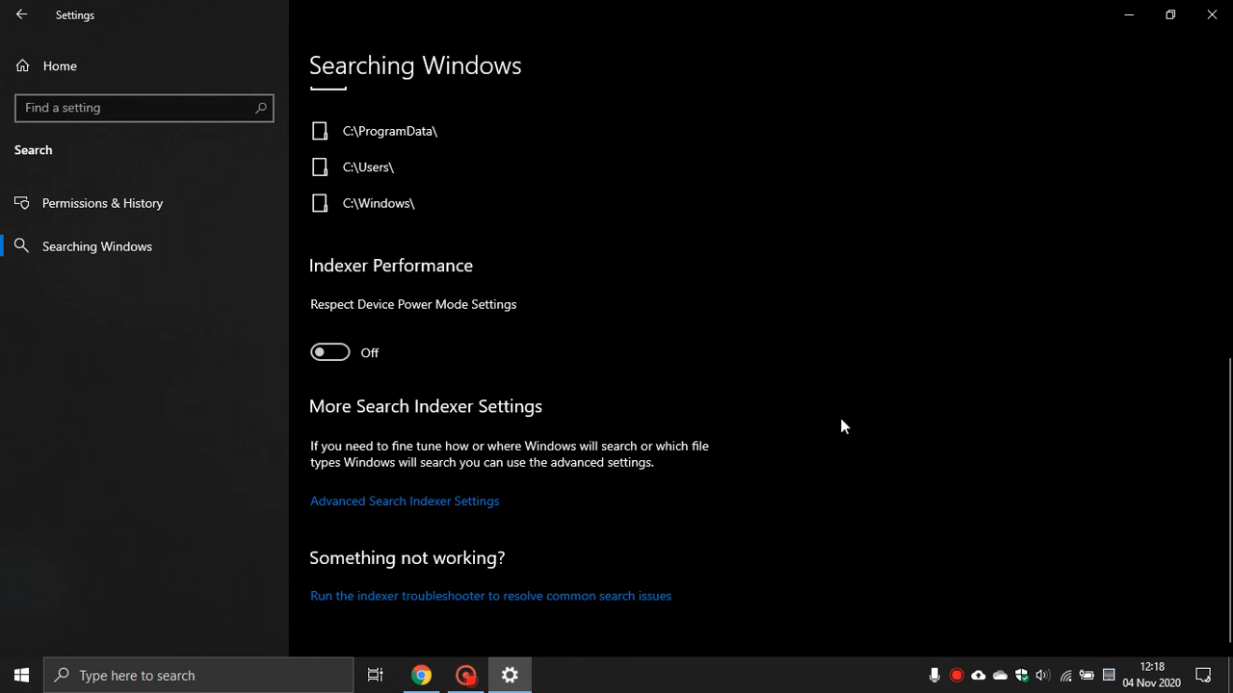